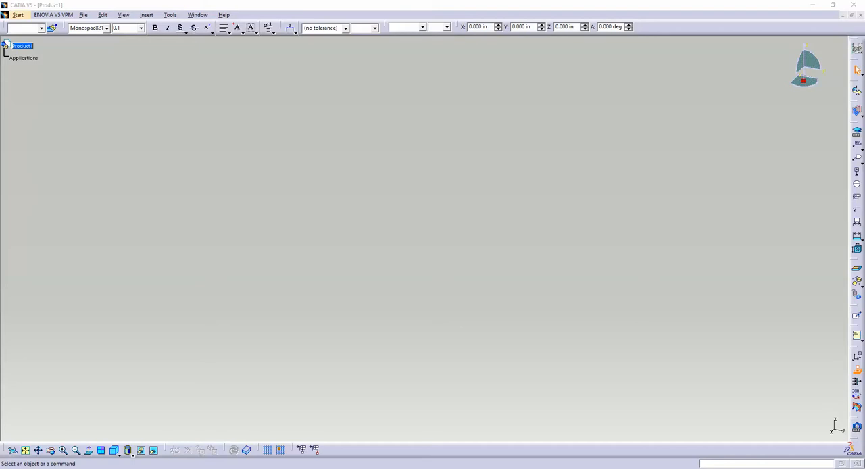
{"action": "mouse_move", "coordinate": [677, 8]}
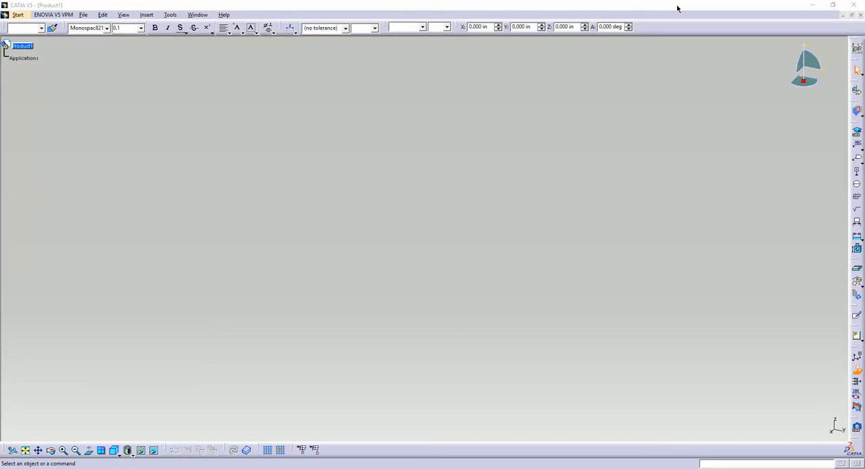
{"action": "mouse_move", "coordinate": [464, 132]}
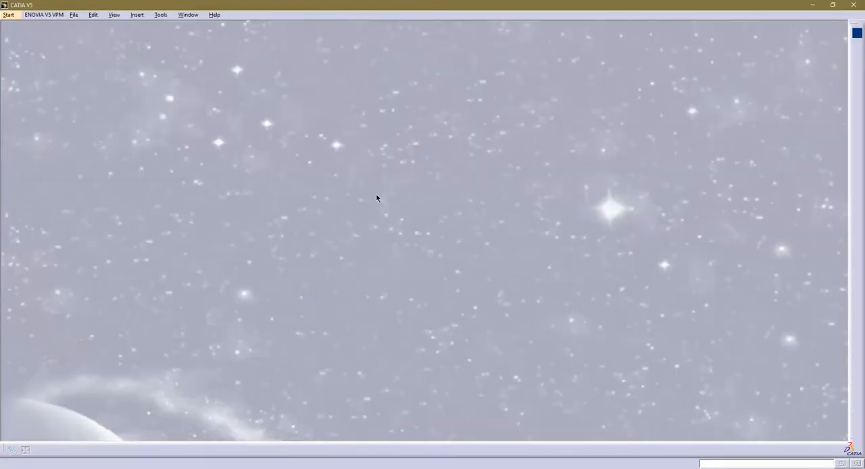
{"action": "mouse_move", "coordinate": [183, 203]}
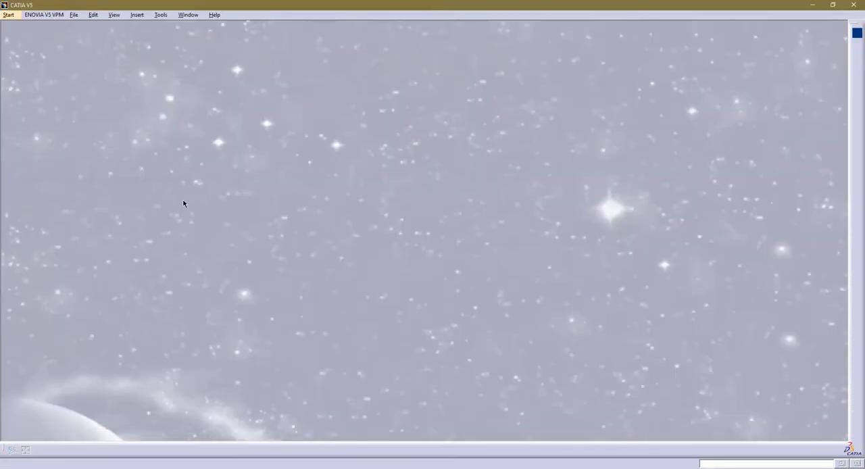
{"action": "mouse_move", "coordinate": [162, 179]}
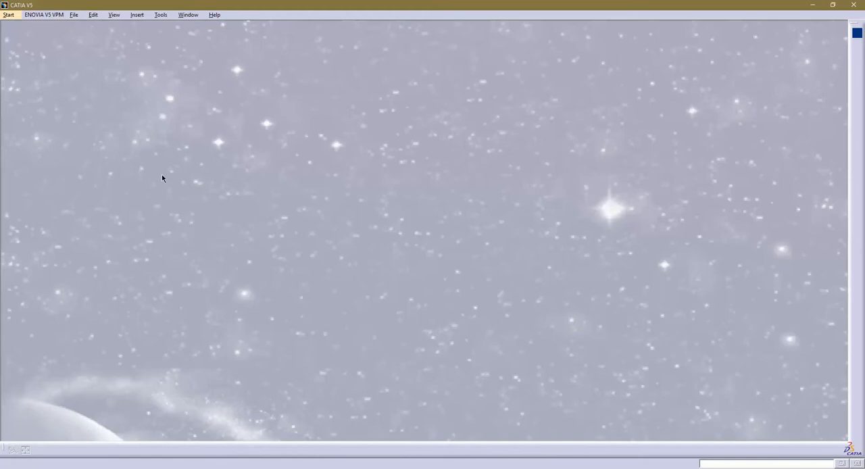
{"action": "left_click", "coordinate": [8, 14]}
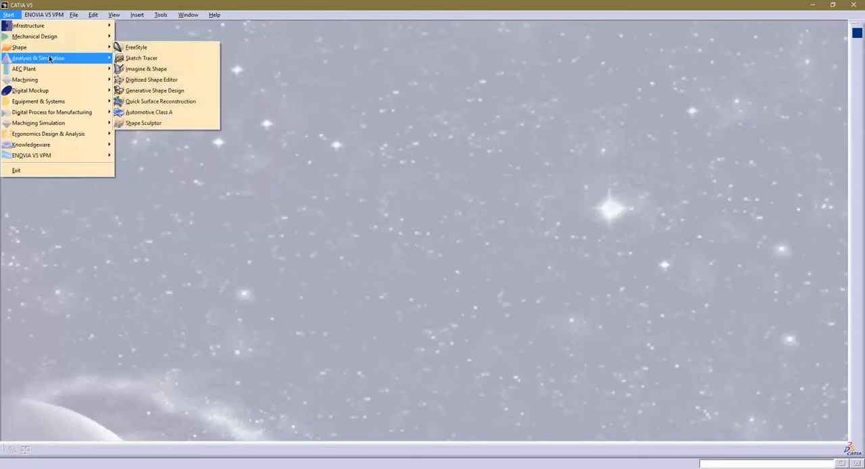
{"action": "mouse_move", "coordinate": [38, 100]}
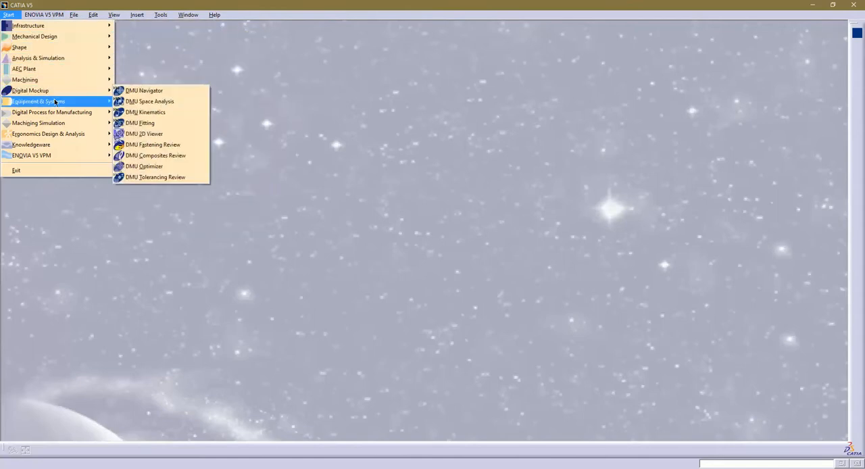
{"action": "mouse_move", "coordinate": [49, 133]}
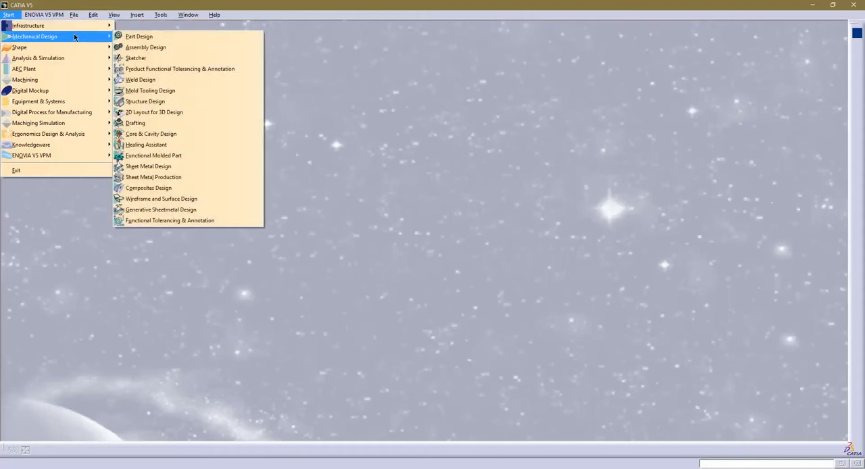
{"action": "mouse_move", "coordinate": [104, 37]}
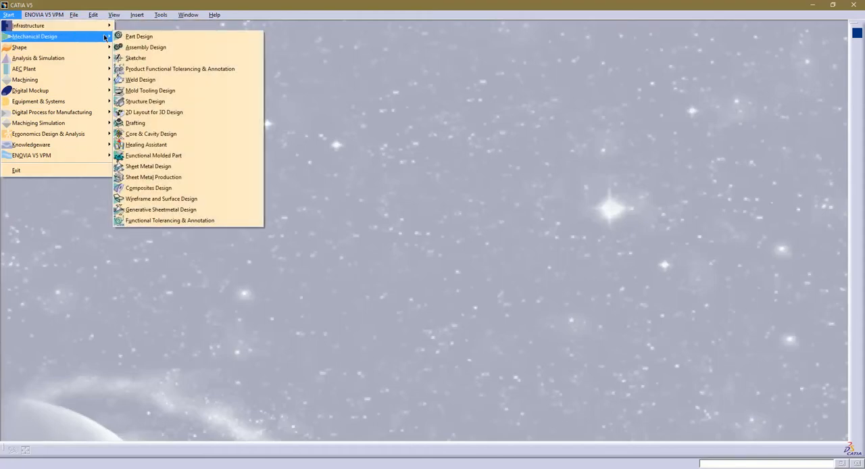
{"action": "mouse_move", "coordinate": [145, 47]}
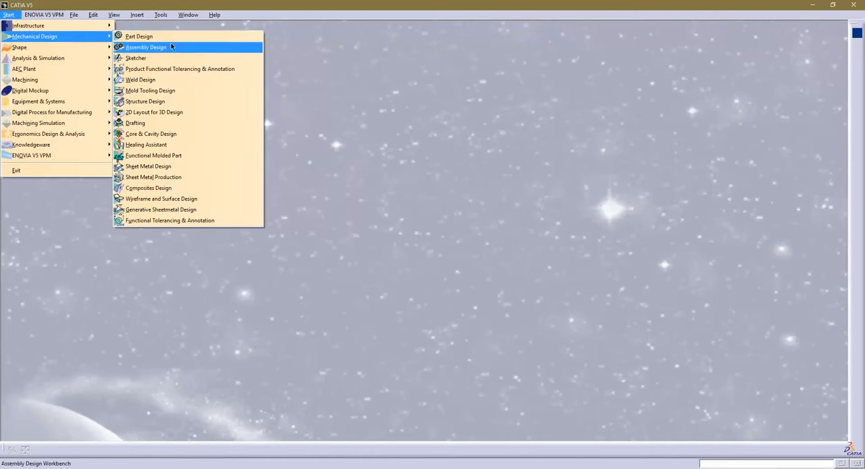
{"action": "mouse_move", "coordinate": [135, 58]}
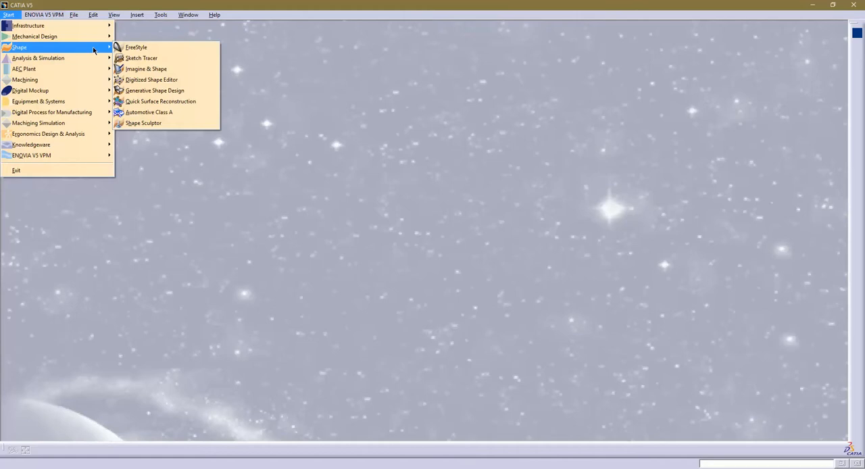
{"action": "left_click", "coordinate": [139, 47]}
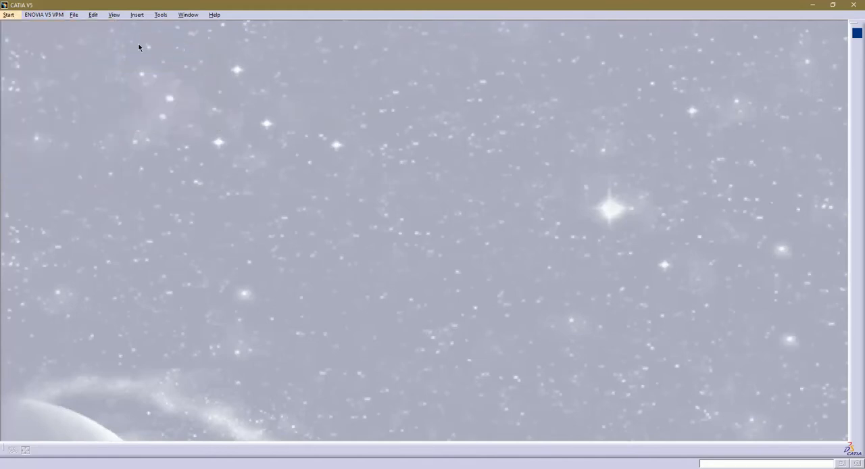
- Browse the ENOVIA V5 VPM menu, then create a new Part document via File > New
{"action": "left_click", "coordinate": [43, 14]}
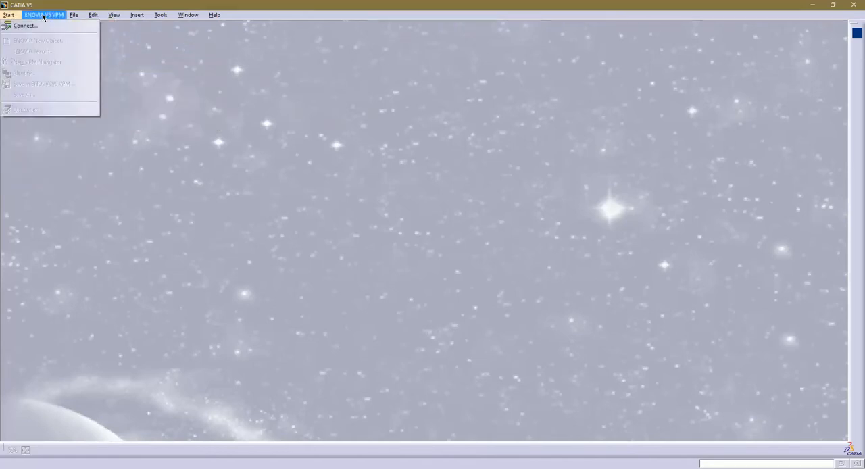
{"action": "left_click", "coordinate": [74, 14]}
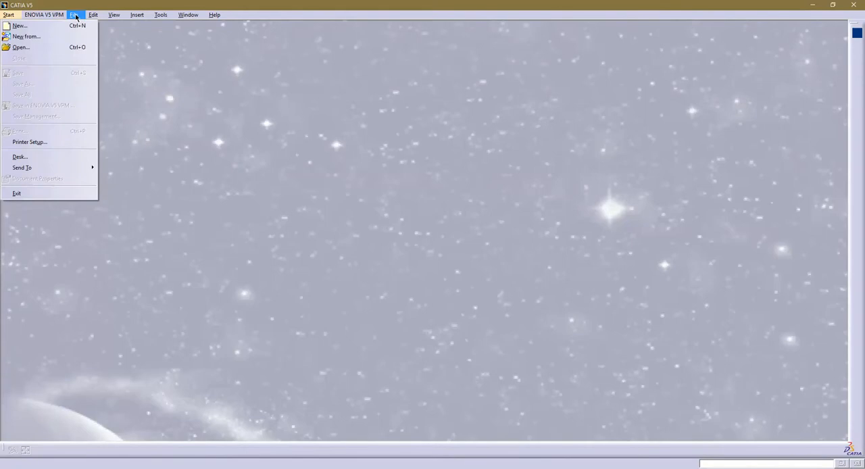
{"action": "left_click", "coordinate": [19, 26]}
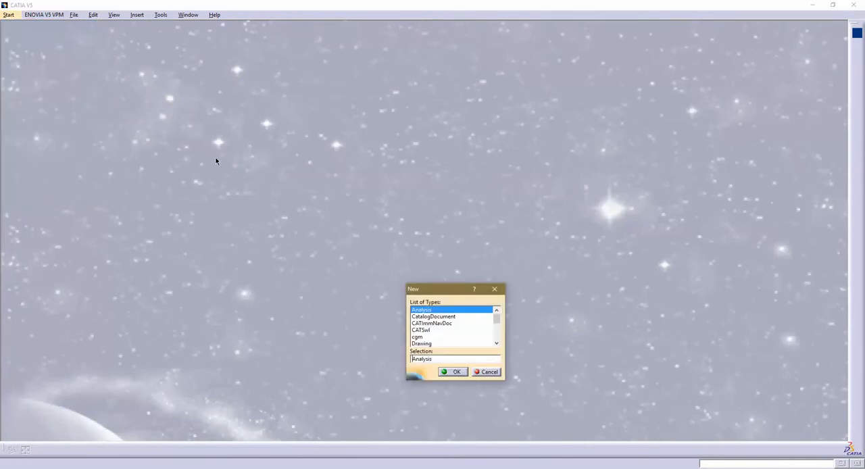
{"action": "left_click_drag", "start_coordinate": [454, 289], "coordinate": [444, 228]}
{"action": "type", "text": "Part"}
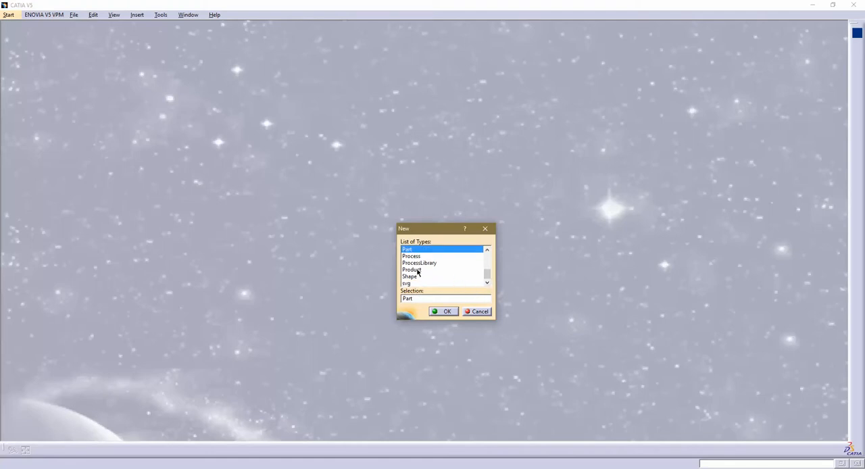
{"action": "left_click", "coordinate": [413, 270]}
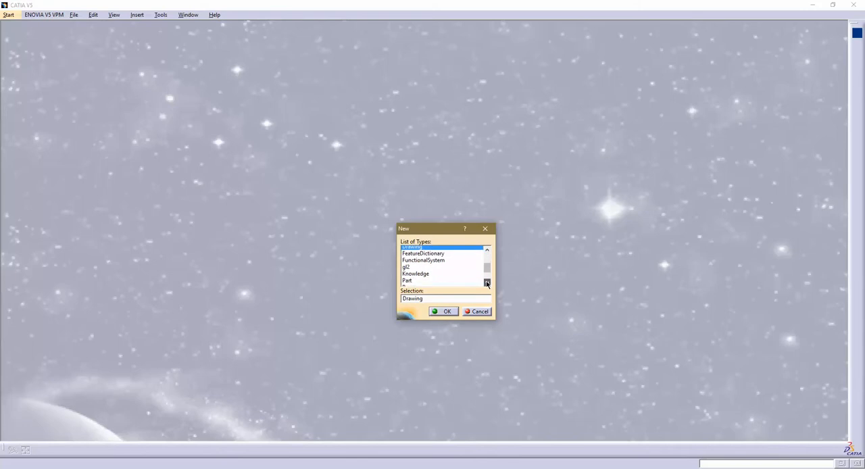
{"action": "left_click", "coordinate": [486, 282]}
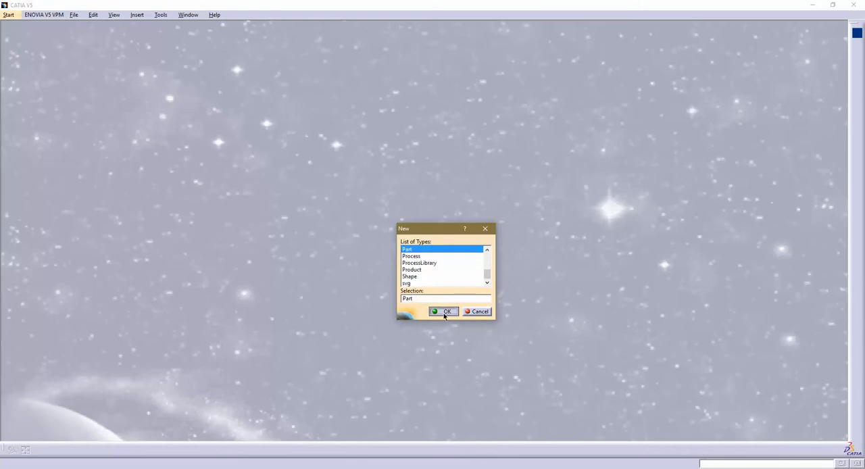
{"action": "left_click", "coordinate": [443, 312]}
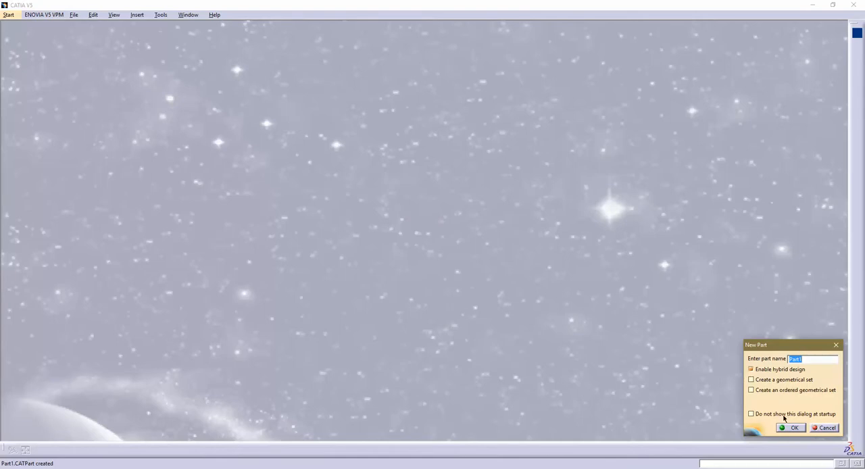
- Accept the default name Part1 to open the empty part in Part Design
{"action": "left_click", "coordinate": [791, 427]}
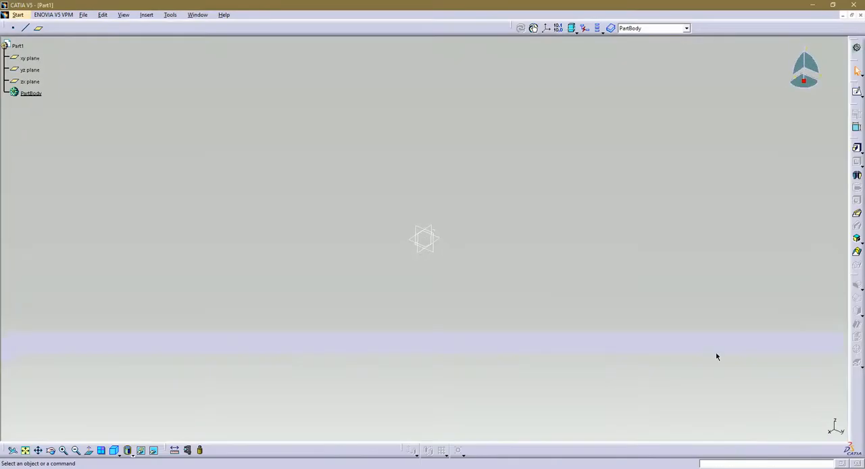
{"action": "mouse_move", "coordinate": [424, 240]}
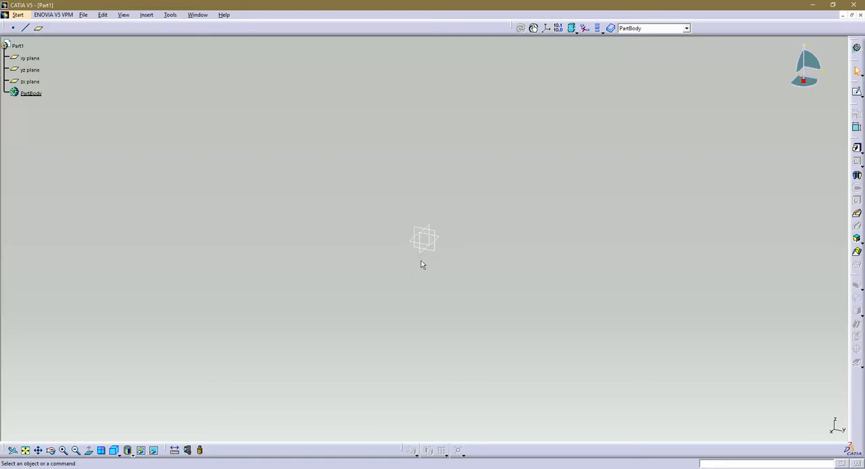
{"action": "mouse_move", "coordinate": [242, 194]}
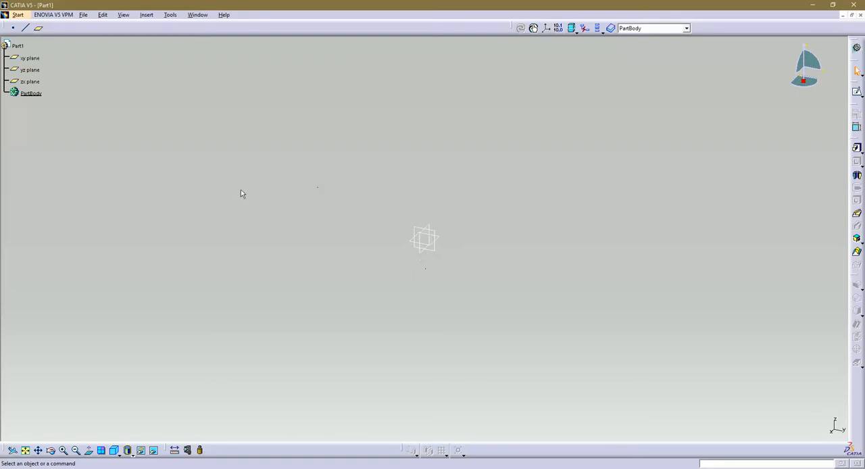
{"action": "mouse_move", "coordinate": [706, 123]}
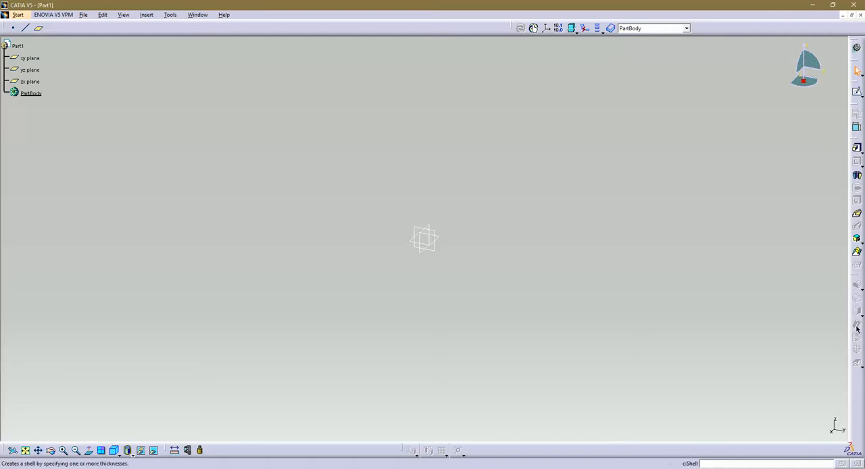
{"action": "left_click", "coordinate": [170, 14]}
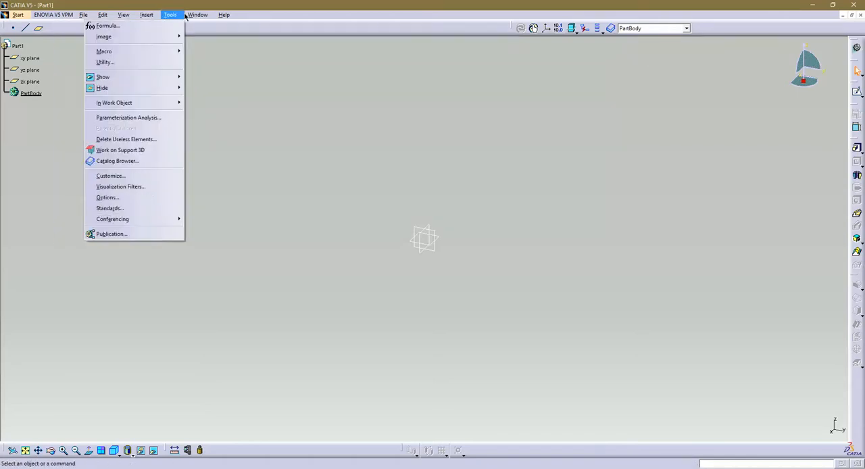
- Review the Insert menu and View > Toolbars list, then dismiss the toolbar list
{"action": "left_click", "coordinate": [146, 14]}
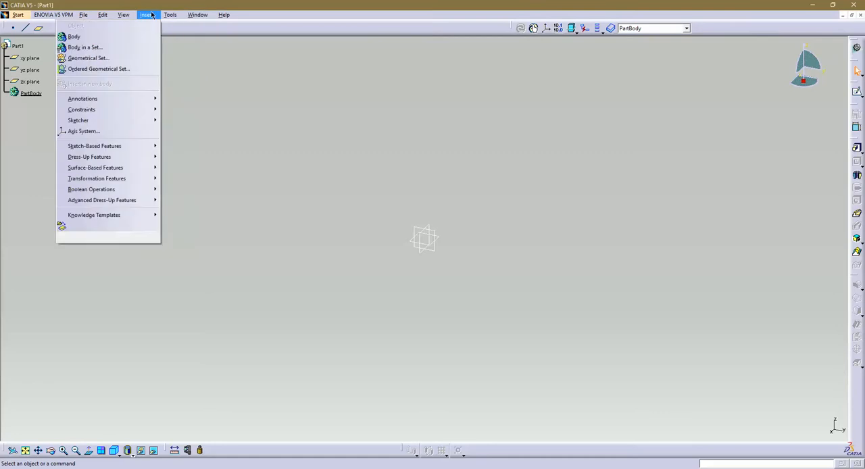
{"action": "left_click", "coordinate": [123, 14]}
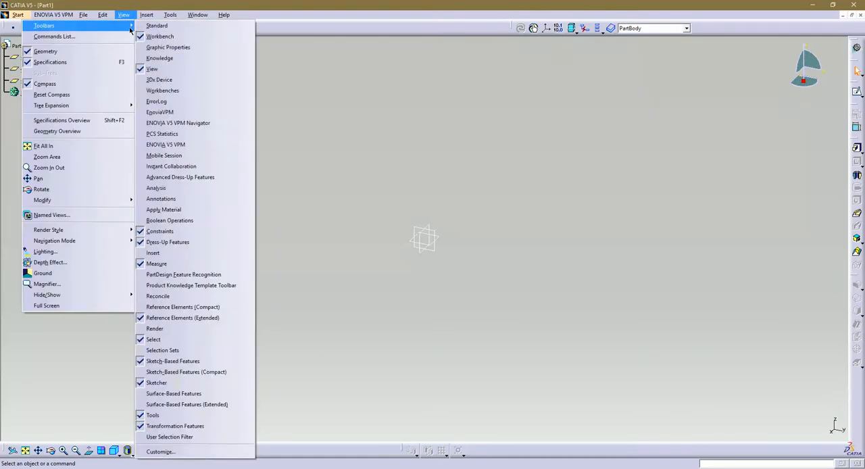
{"action": "mouse_move", "coordinate": [162, 134]}
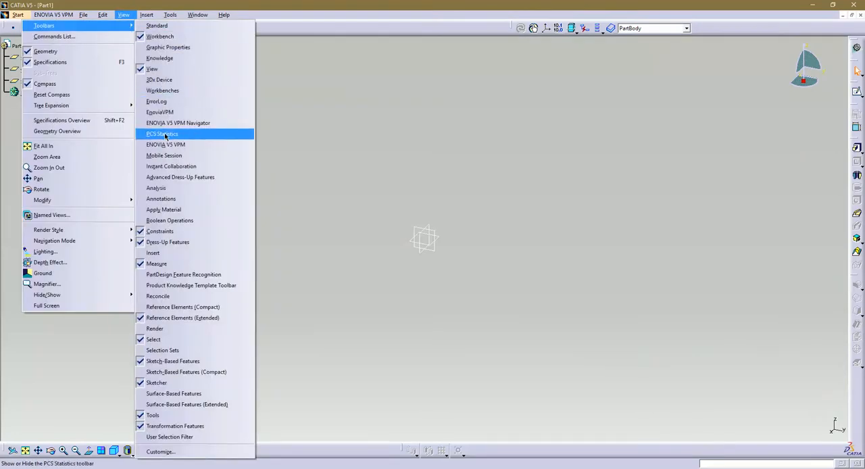
{"action": "mouse_move", "coordinate": [191, 285]}
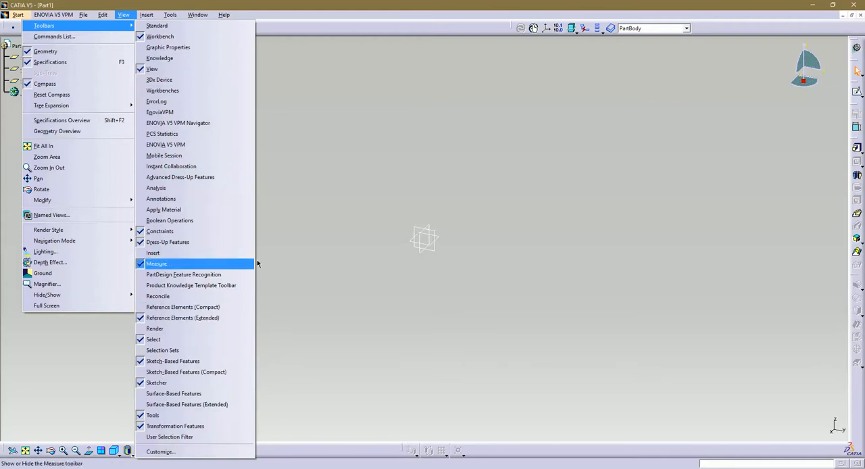
{"action": "left_click", "coordinate": [156, 263]}
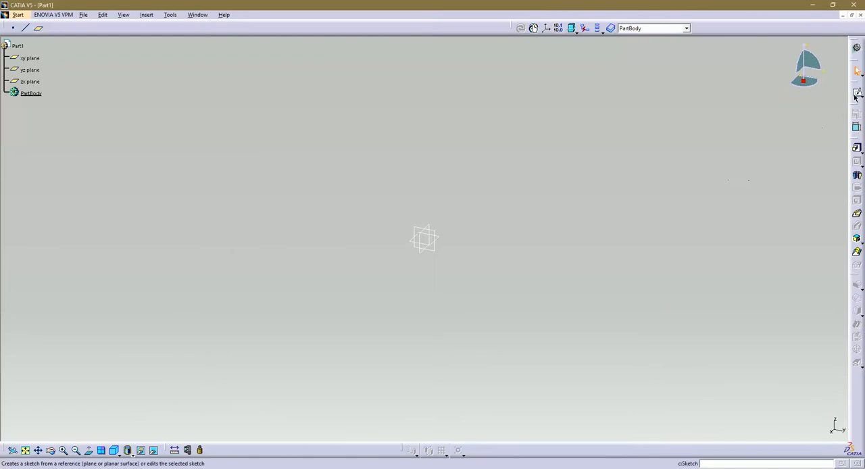
{"action": "mouse_move", "coordinate": [850, 147]}
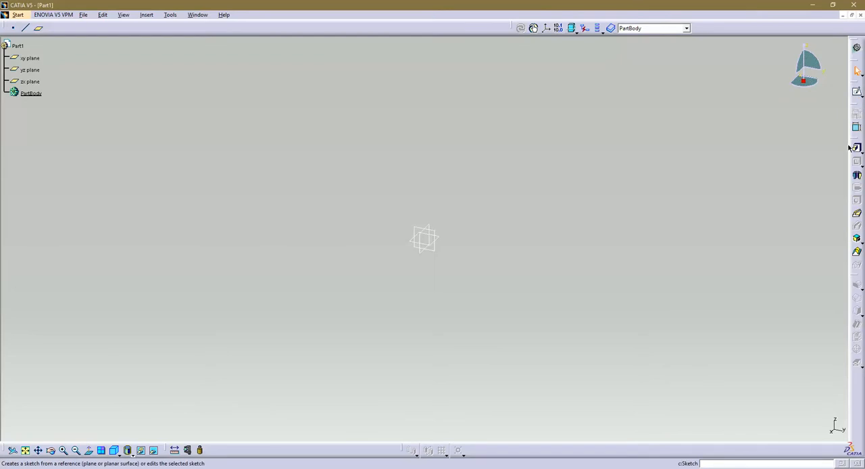
{"action": "mouse_move", "coordinate": [856, 177]}
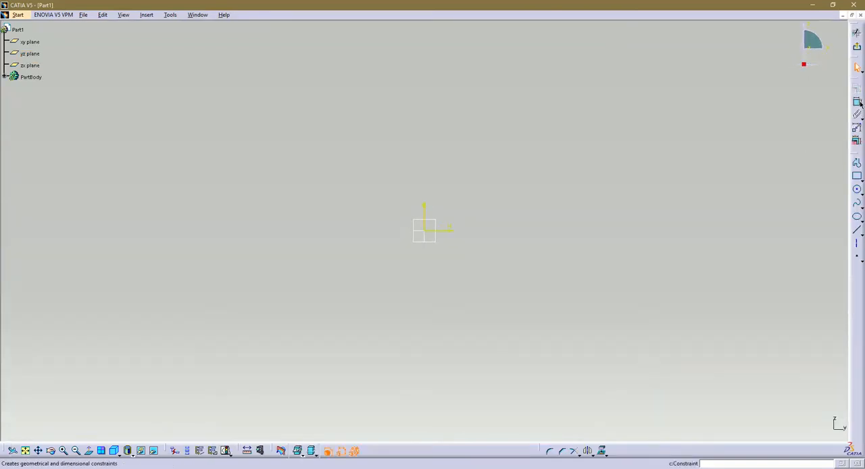
{"action": "mouse_move", "coordinate": [857, 102]}
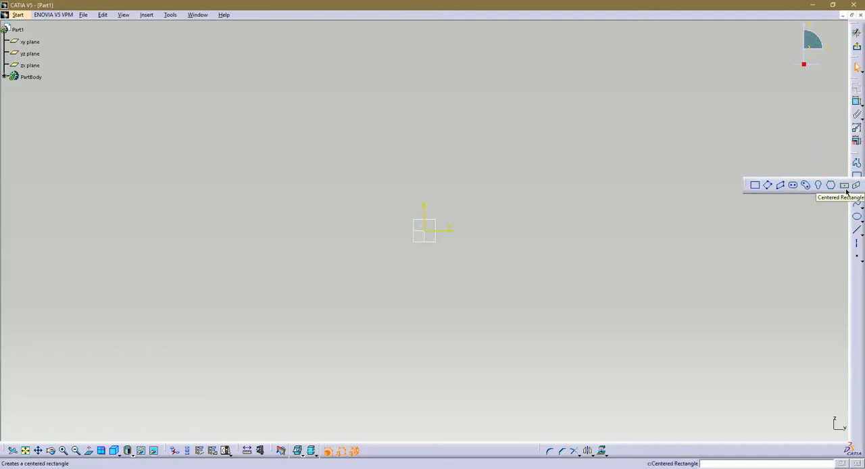
{"action": "mouse_move", "coordinate": [768, 185]}
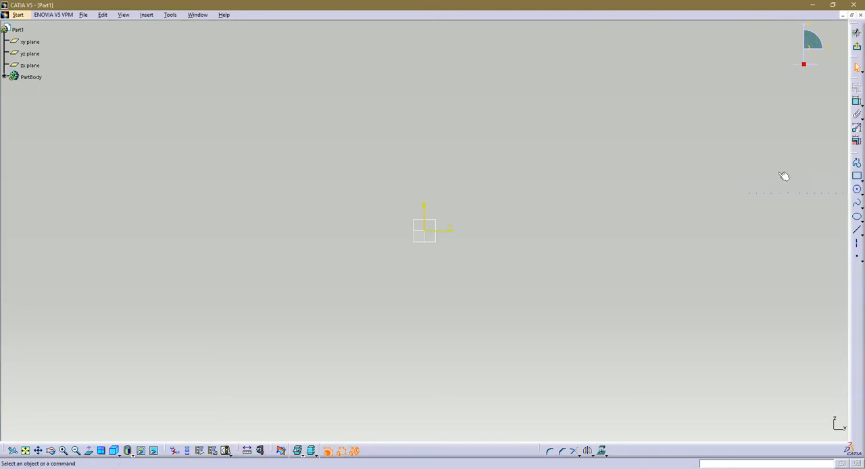
{"action": "mouse_move", "coordinate": [598, 396]}
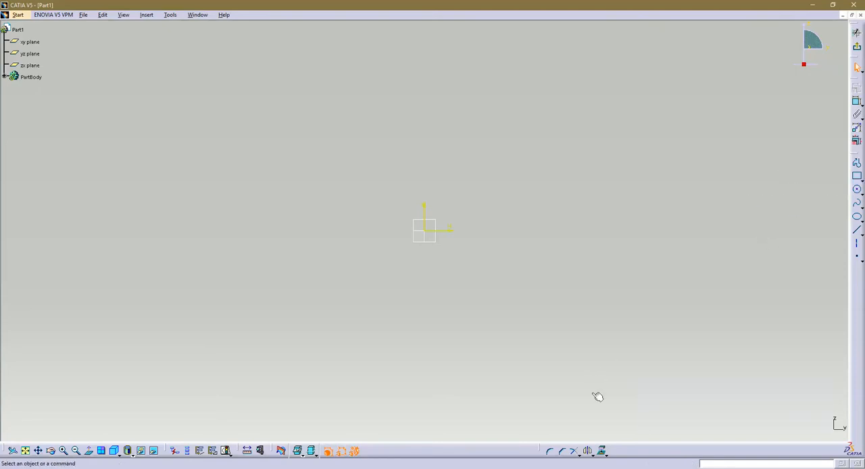
{"action": "mouse_move", "coordinate": [275, 52]}
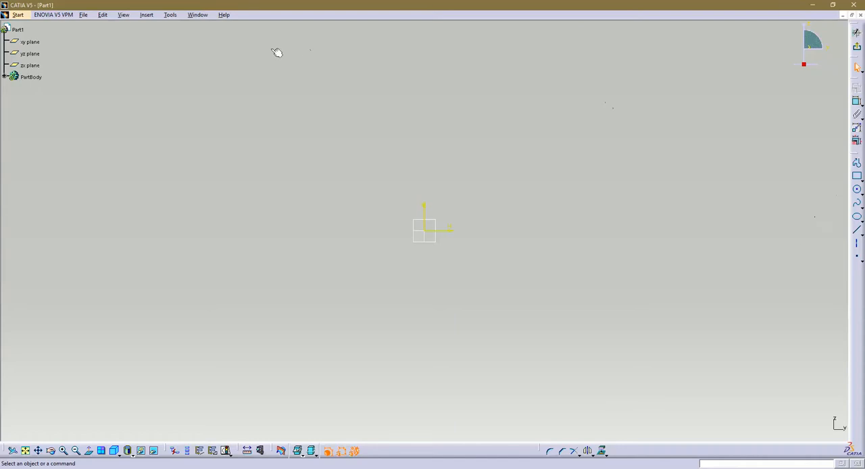
{"action": "mouse_move", "coordinate": [148, 19]}
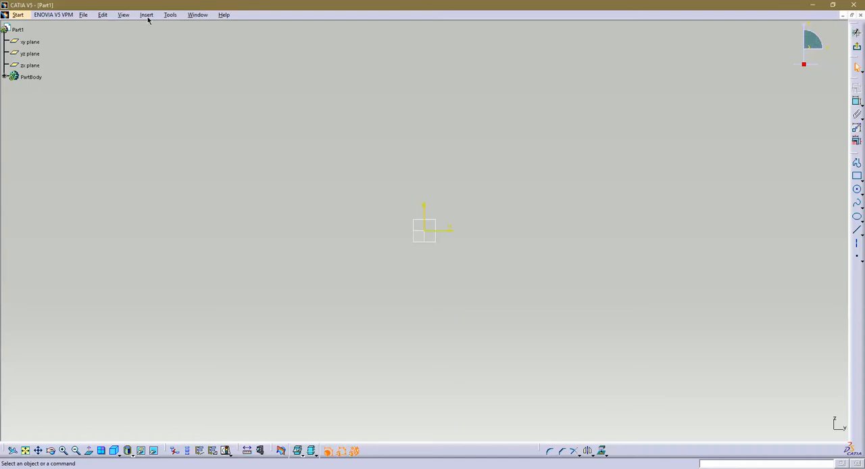
- Open the Customize dialog from the Tools menu
{"action": "left_click", "coordinate": [170, 14]}
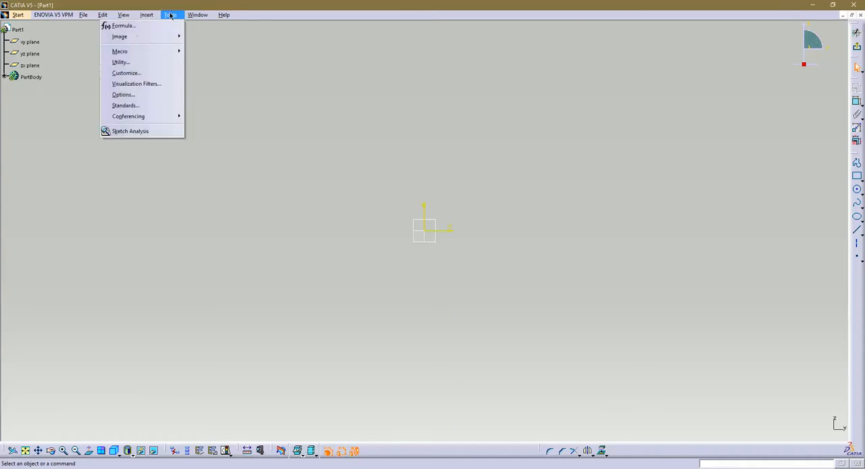
{"action": "mouse_move", "coordinate": [136, 83]}
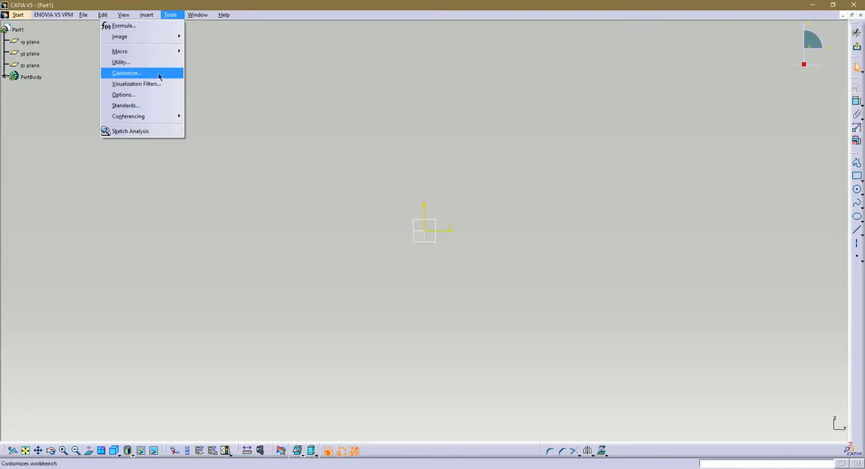
{"action": "left_click", "coordinate": [125, 73]}
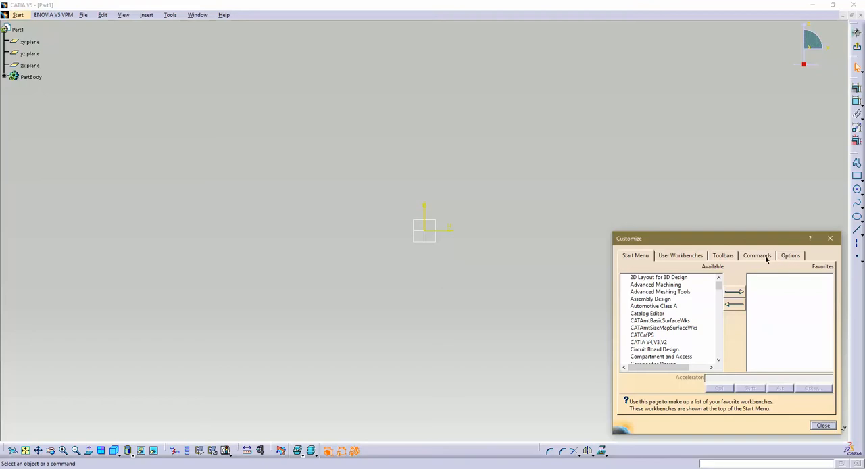
- On the Commands tab, pick Circle from All Commands to edit its properties
{"action": "left_click", "coordinate": [756, 255]}
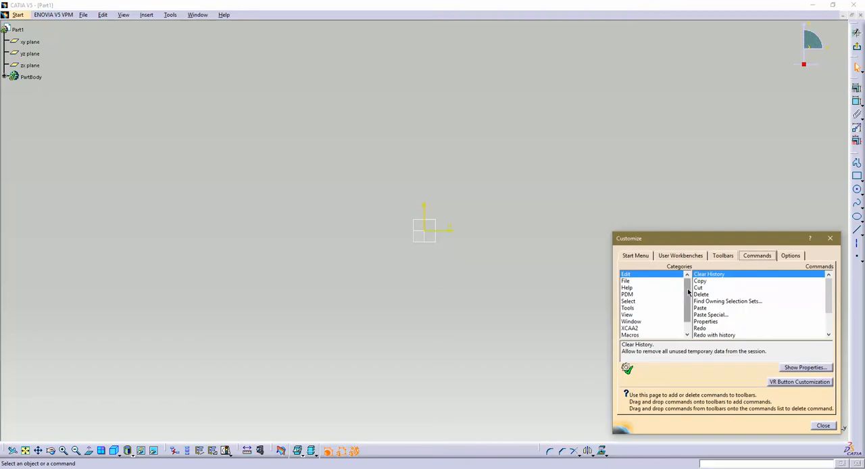
{"action": "left_click", "coordinate": [639, 335]}
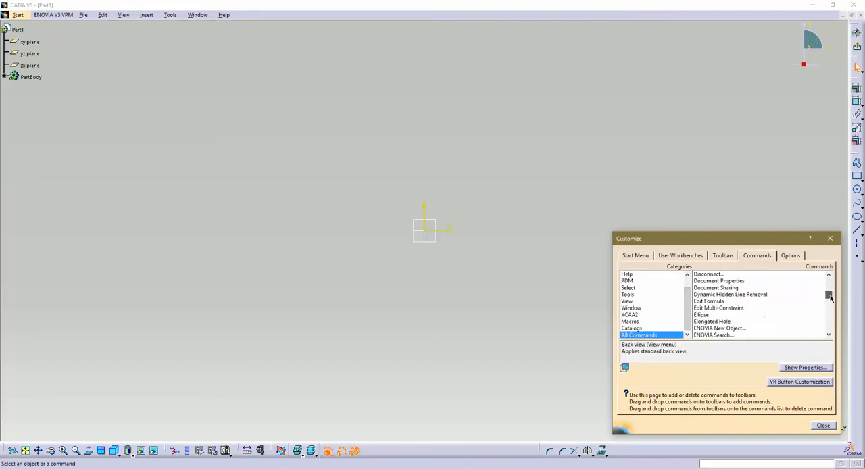
{"action": "scroll", "scroll_direction": "up", "scroll_amount": 3}
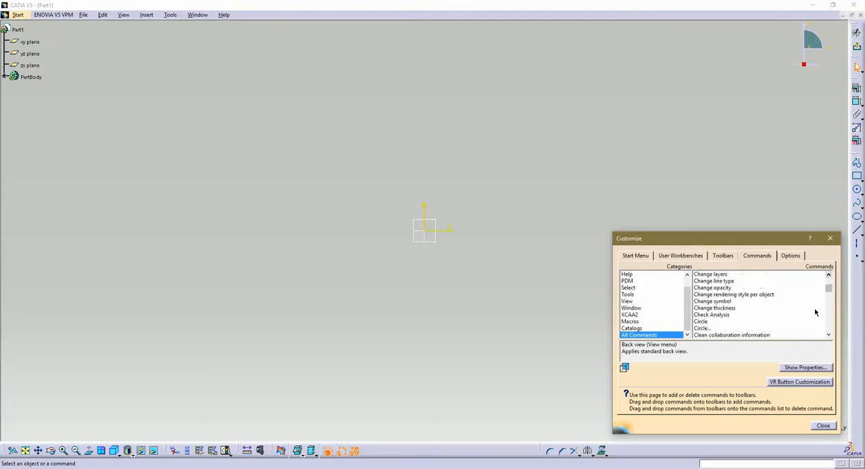
{"action": "left_click", "coordinate": [700, 321]}
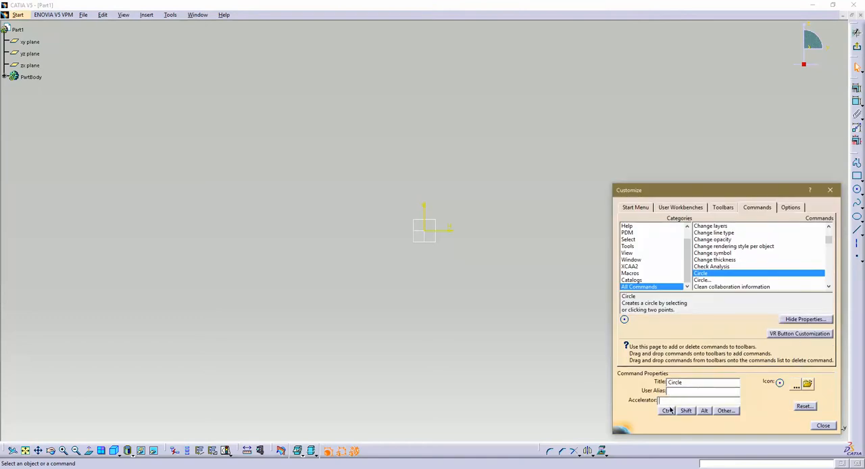
- Set Circle's accelerator to Ctrl+Shift+R after dismissing the Ctrl+Shift+C conflict warning
{"action": "left_click", "coordinate": [703, 400]}
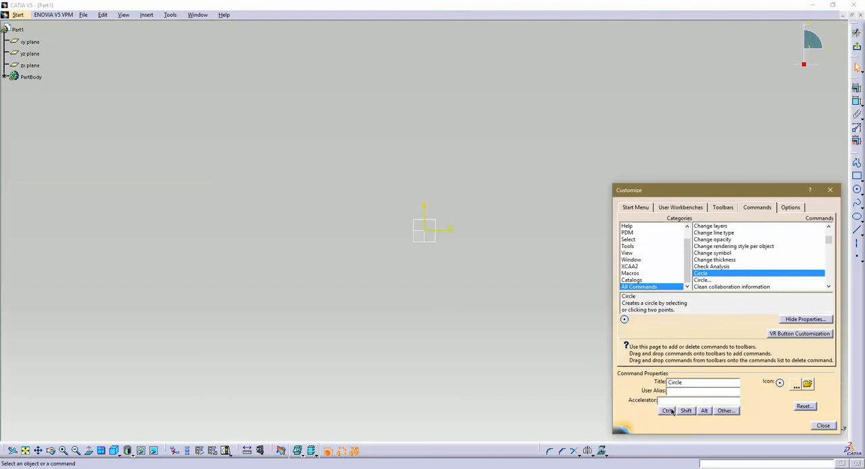
{"action": "left_click", "coordinate": [685, 410]}
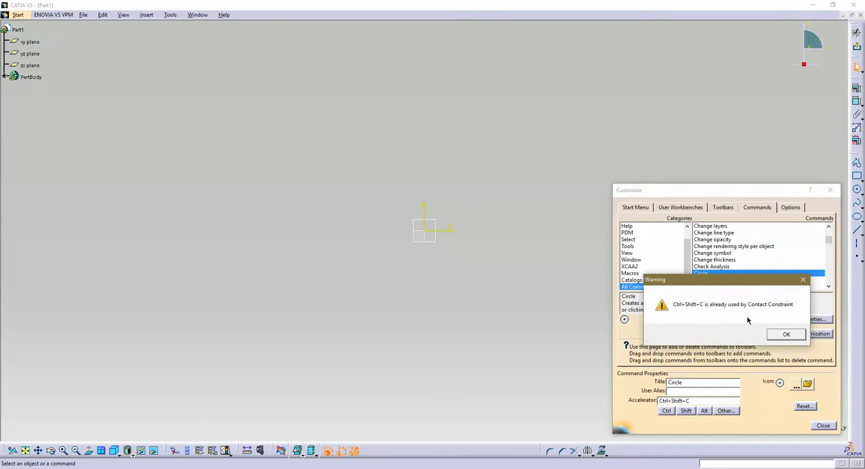
{"action": "mouse_move", "coordinate": [794, 316]}
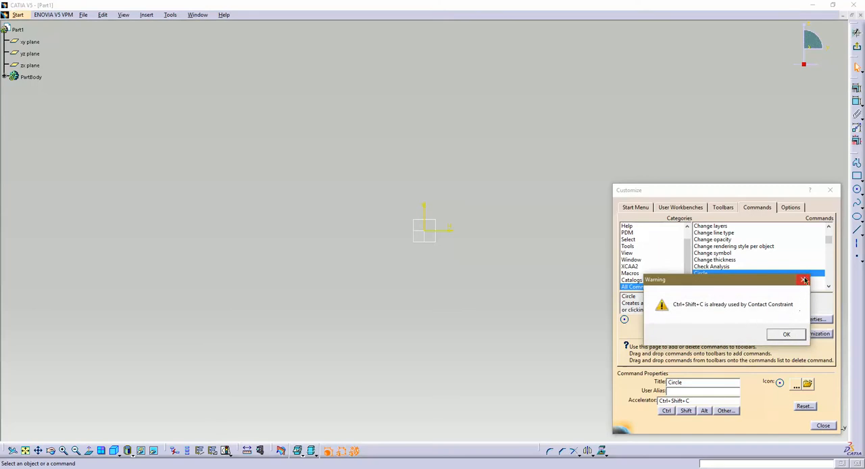
{"action": "left_click", "coordinate": [786, 334]}
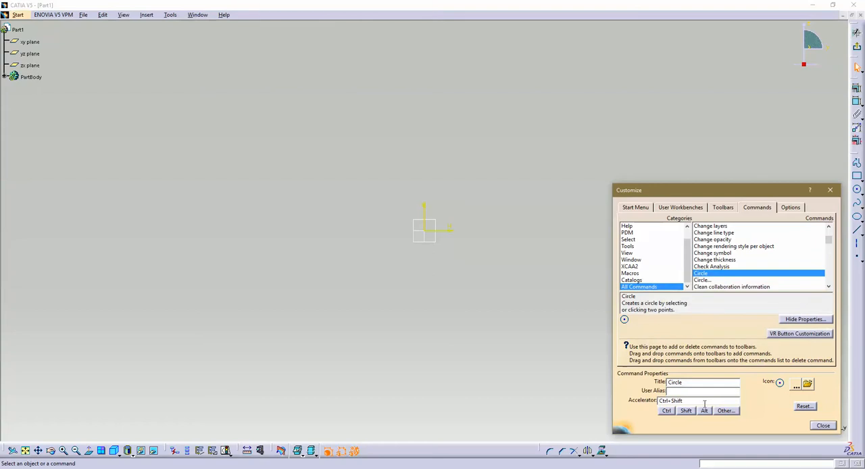
{"action": "type", "text": "R"}
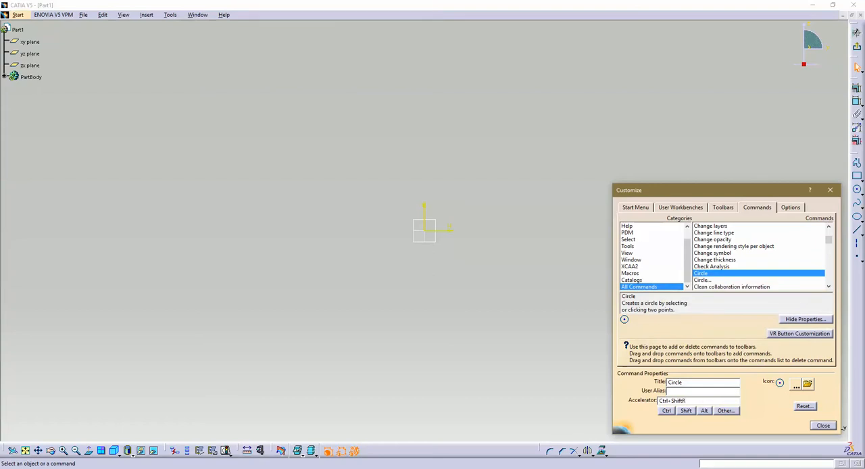
{"action": "left_click", "coordinate": [704, 410]}
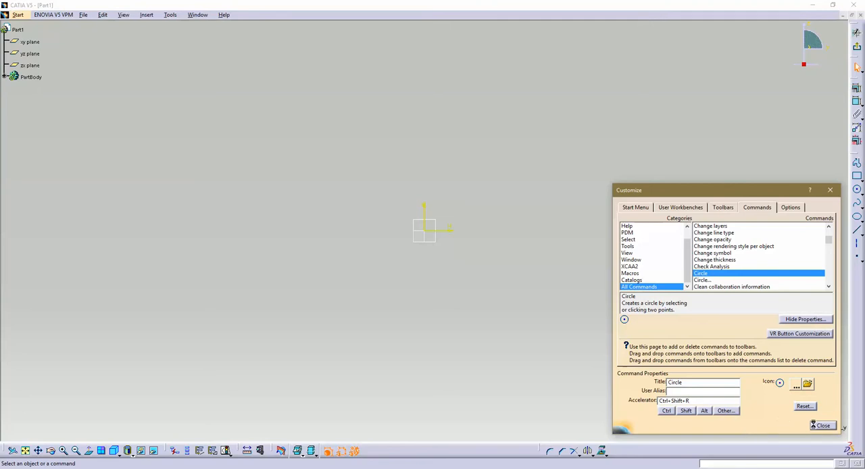
{"action": "left_click", "coordinate": [822, 425]}
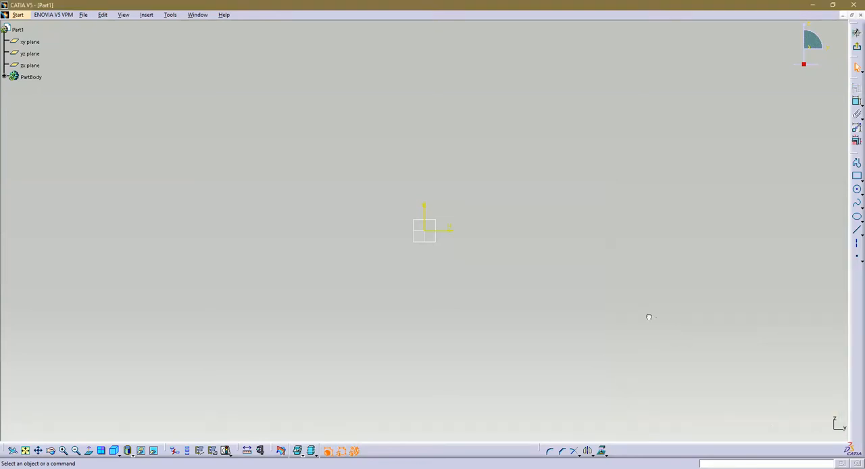
{"action": "mouse_move", "coordinate": [545, 301]}
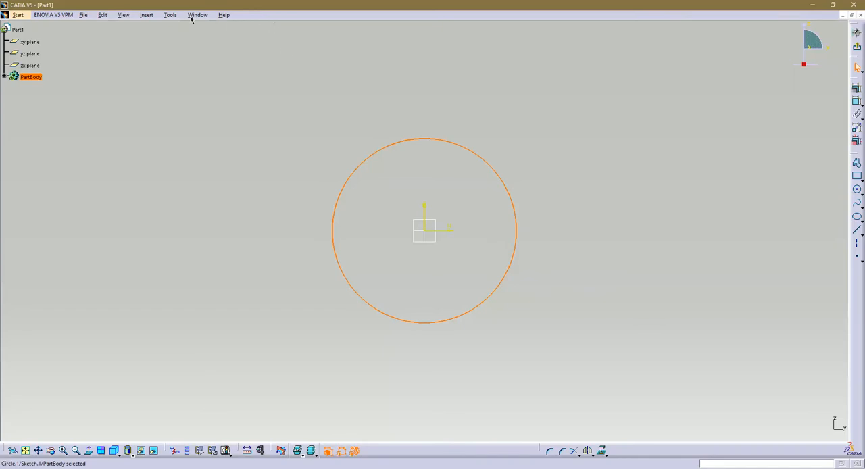
{"action": "mouse_move", "coordinate": [441, 101]}
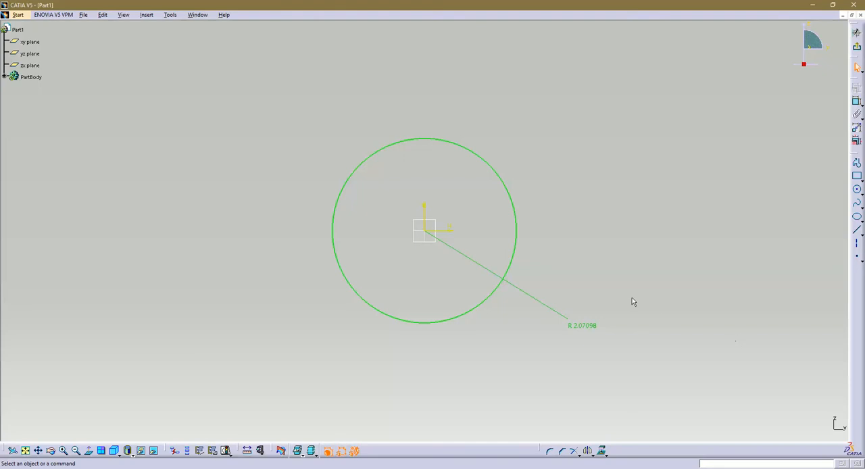
{"action": "mouse_move", "coordinate": [569, 316]}
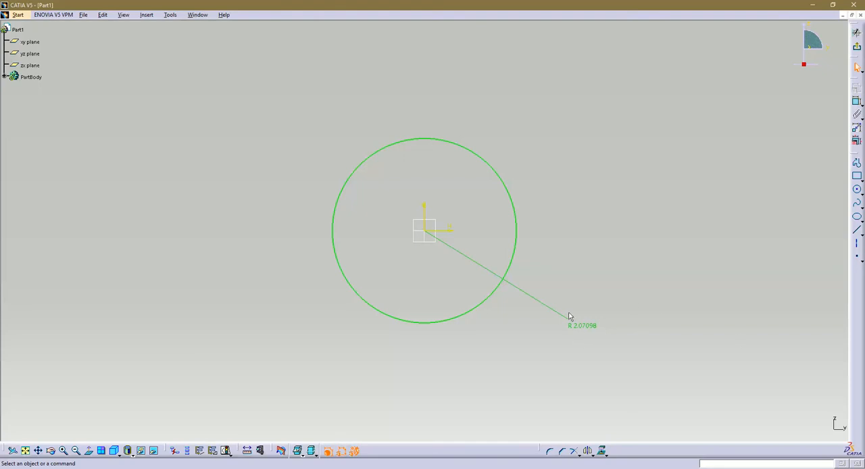
{"action": "mouse_move", "coordinate": [584, 300]}
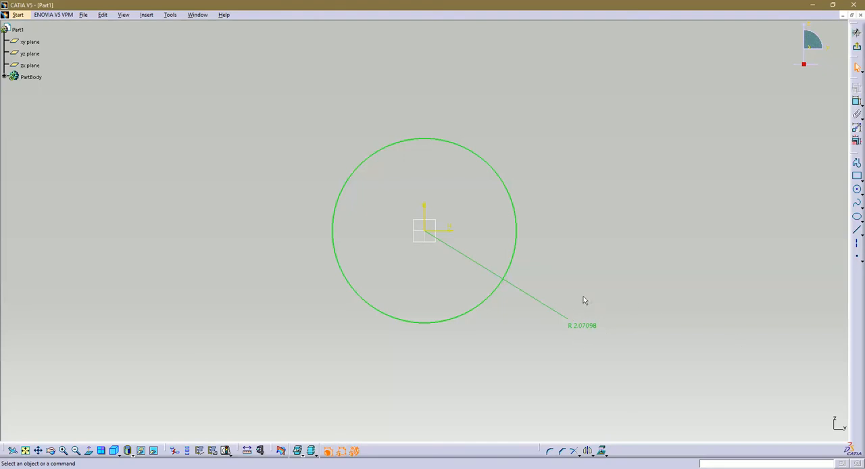
{"action": "mouse_move", "coordinate": [145, 14]}
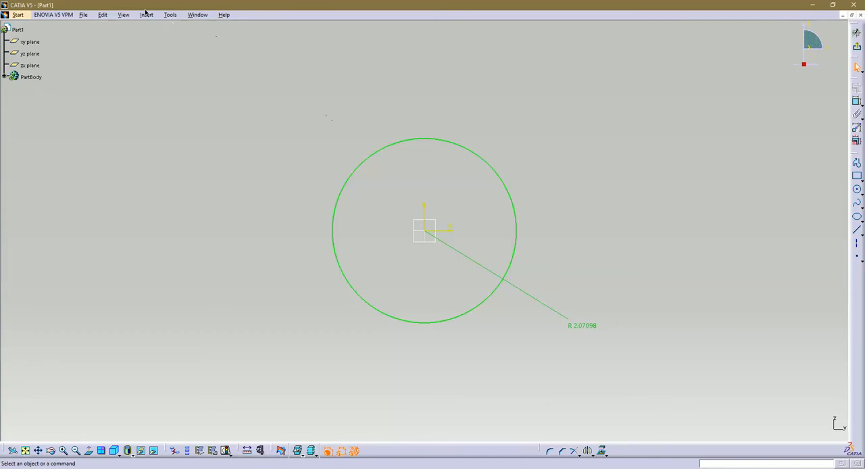
- Open Tools > Options and show the General > Display visualization settings
{"action": "left_click", "coordinate": [170, 14]}
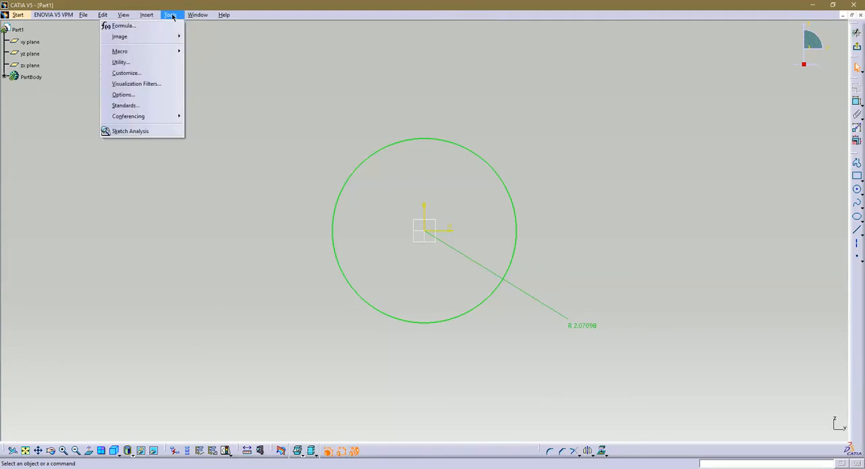
{"action": "mouse_move", "coordinate": [123, 93]}
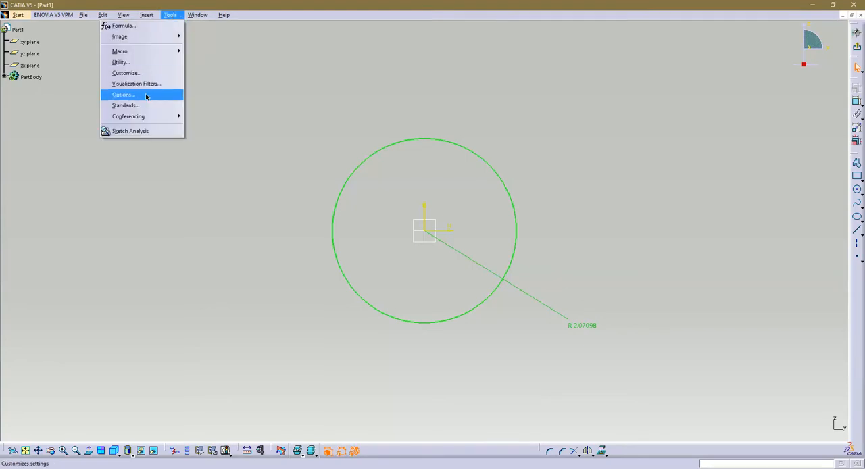
{"action": "left_click", "coordinate": [122, 94]}
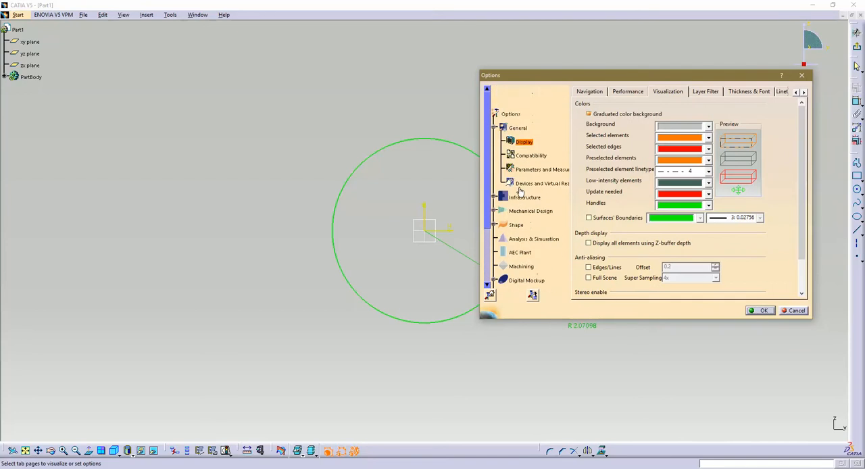
{"action": "mouse_move", "coordinate": [528, 188]}
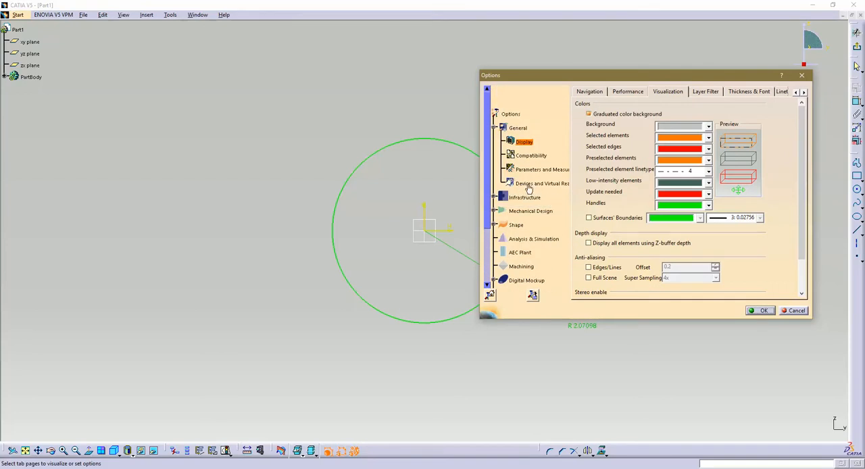
{"action": "mouse_move", "coordinate": [552, 208]}
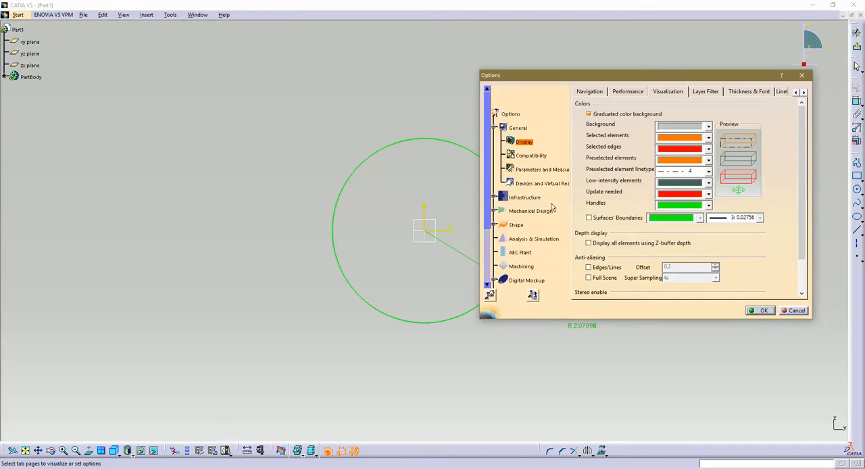
{"action": "scroll", "scroll_direction": "down", "scroll_amount": 3}
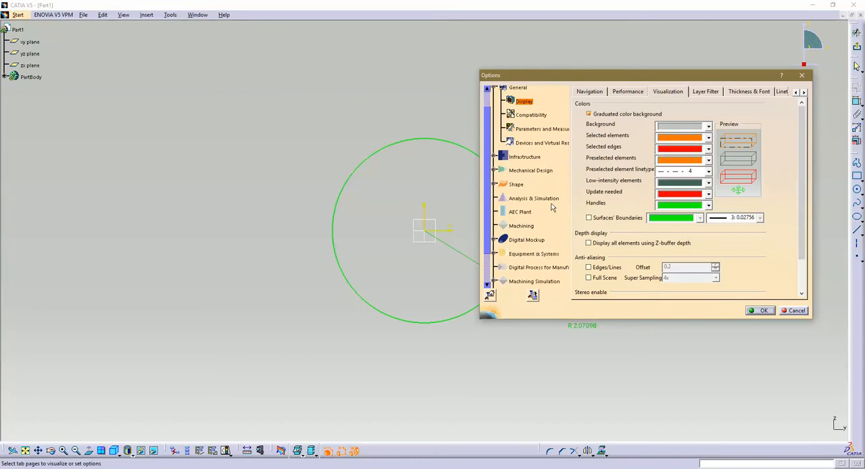
{"action": "scroll", "scroll_direction": "up", "scroll_amount": 3}
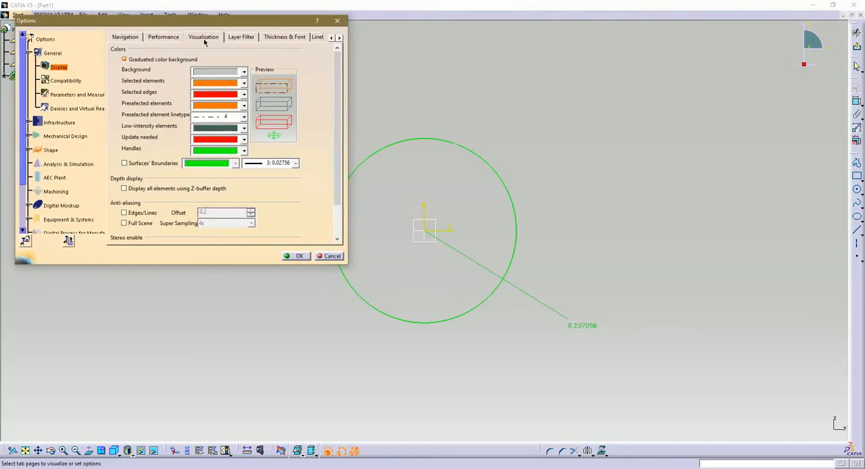
{"action": "mouse_move", "coordinate": [134, 69]}
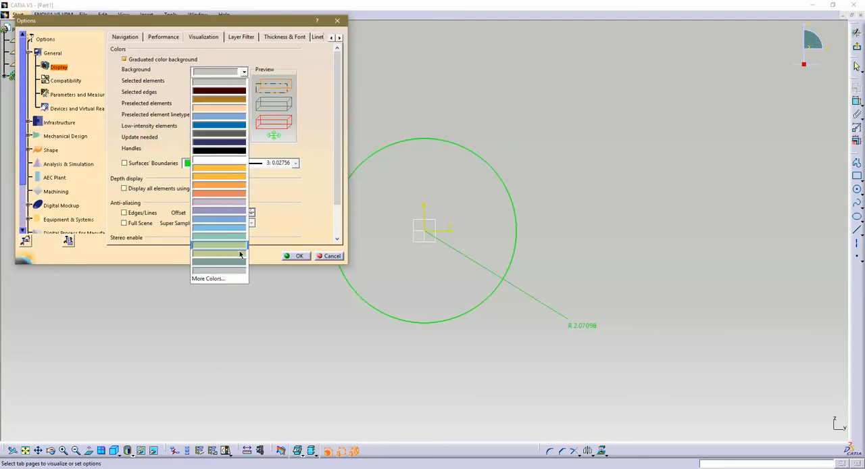
{"action": "mouse_move", "coordinate": [207, 278]}
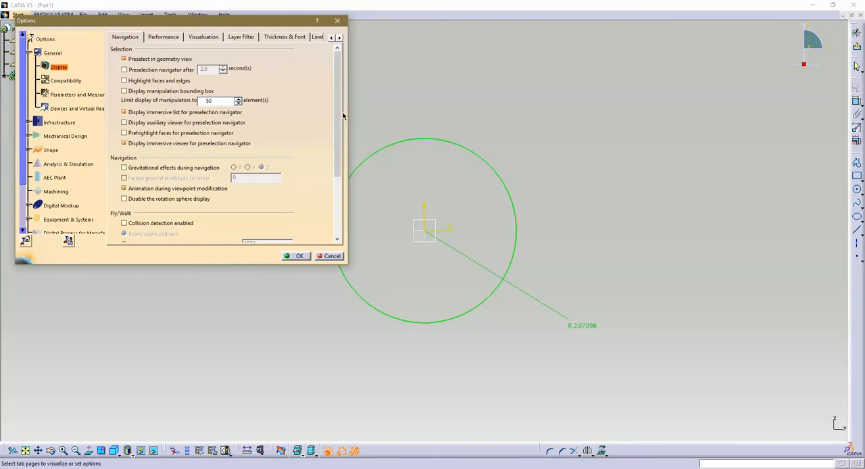
{"action": "scroll", "scroll_direction": "down", "scroll_amount": 3}
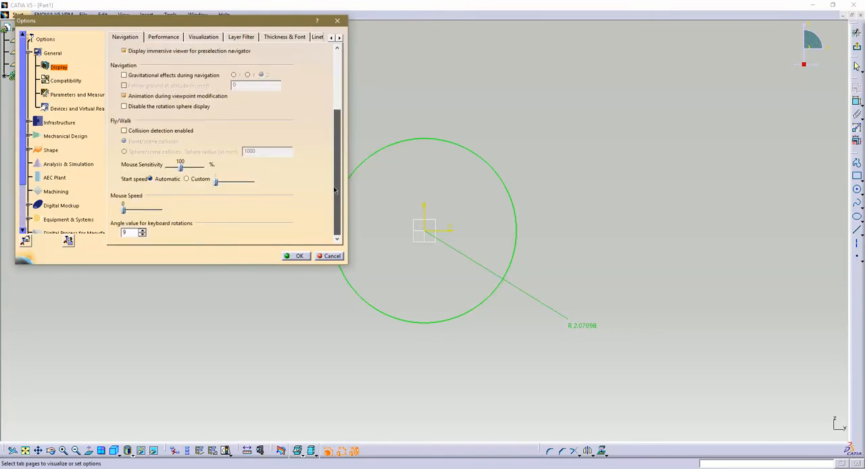
{"action": "left_click", "coordinate": [203, 36]}
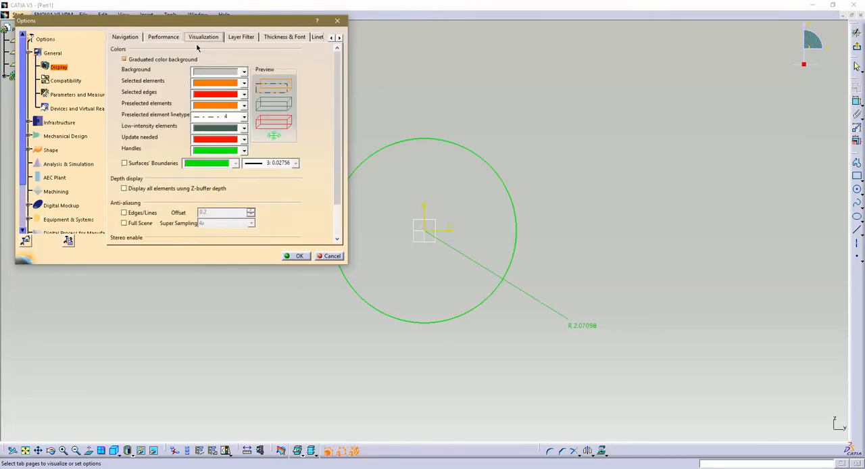
{"action": "scroll", "scroll_direction": "down", "scroll_amount": 3}
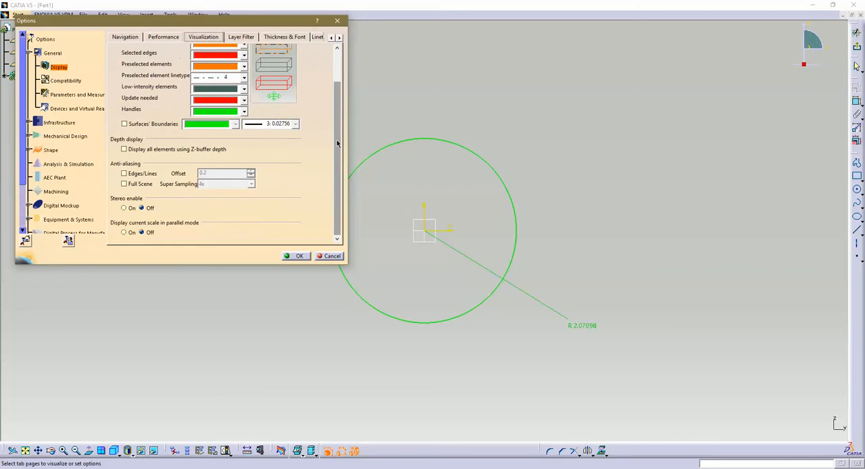
- Review Display Performance settings: transparency High (Alpha Blending), back face culling, picking window size 4
{"action": "left_click", "coordinate": [163, 37]}
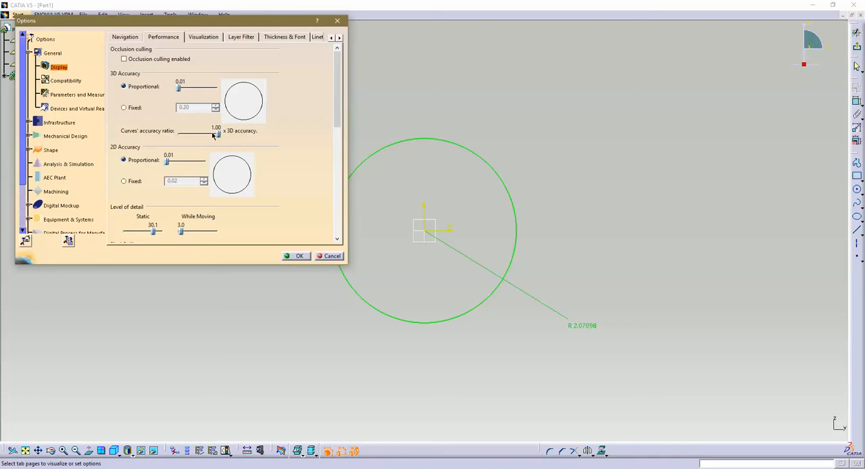
{"action": "mouse_move", "coordinate": [322, 92]}
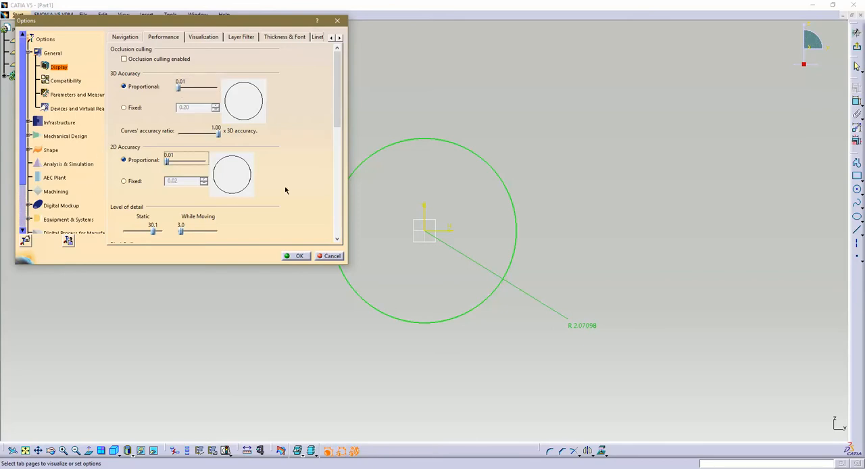
{"action": "mouse_move", "coordinate": [453, 162]}
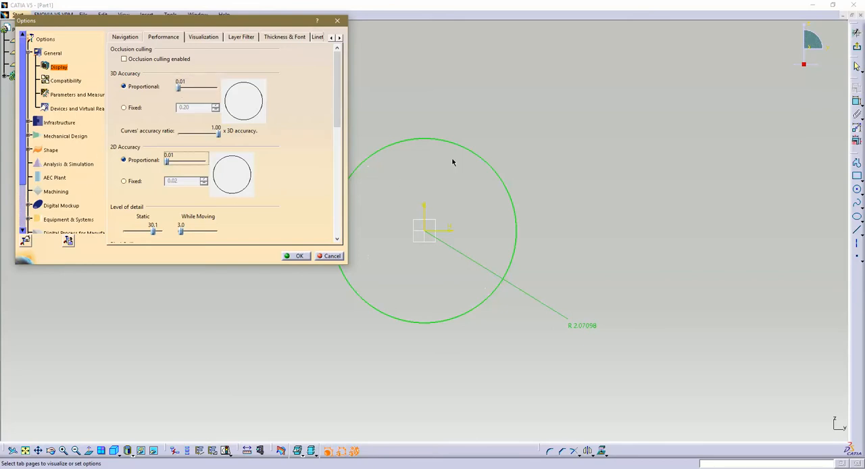
{"action": "scroll", "scroll_direction": "down", "scroll_amount": 3}
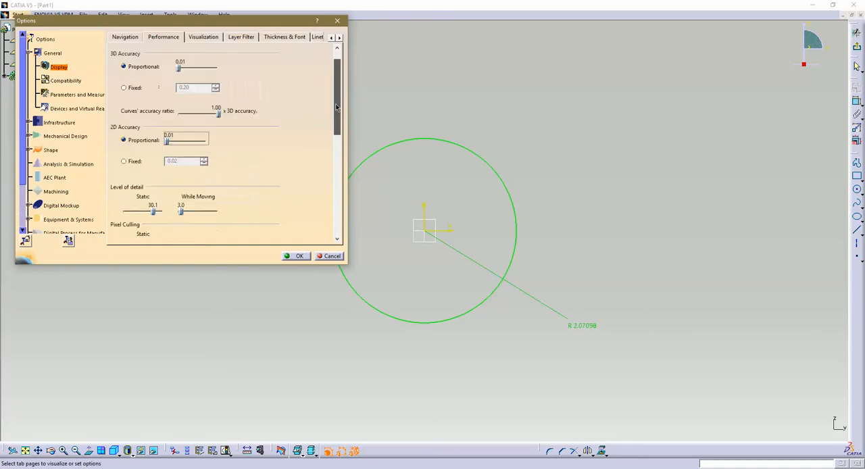
{"action": "scroll", "scroll_direction": "down", "scroll_amount": 3}
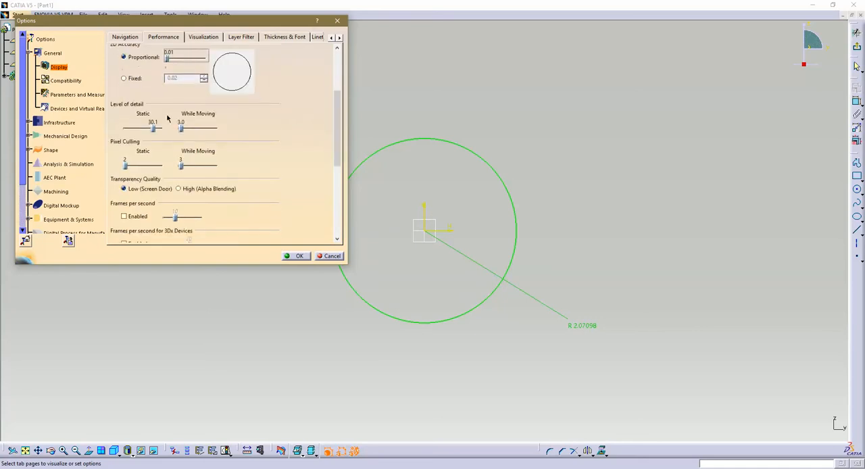
{"action": "mouse_move", "coordinate": [154, 133]}
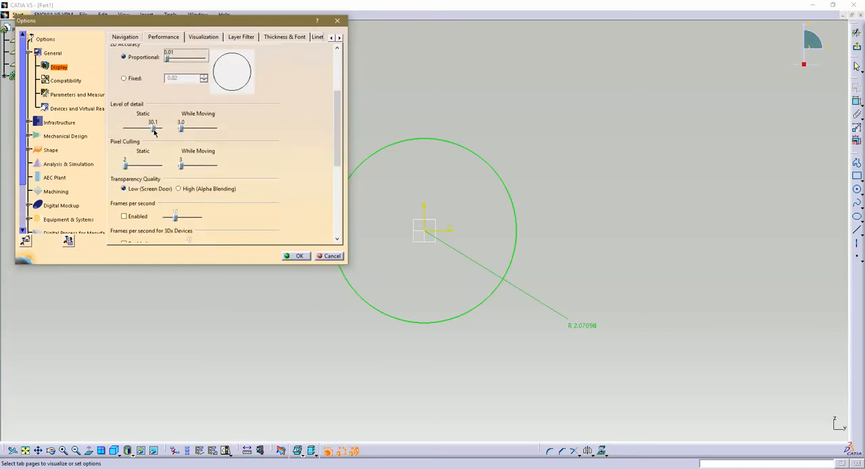
{"action": "mouse_move", "coordinate": [193, 117]}
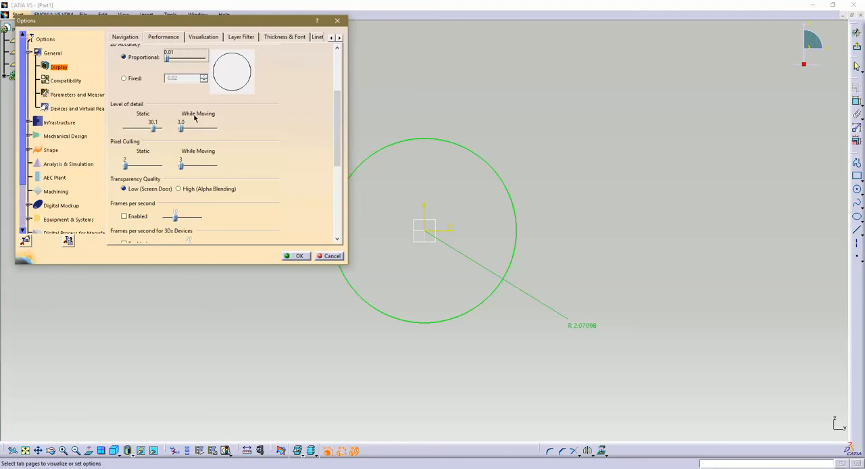
{"action": "mouse_move", "coordinate": [184, 130]}
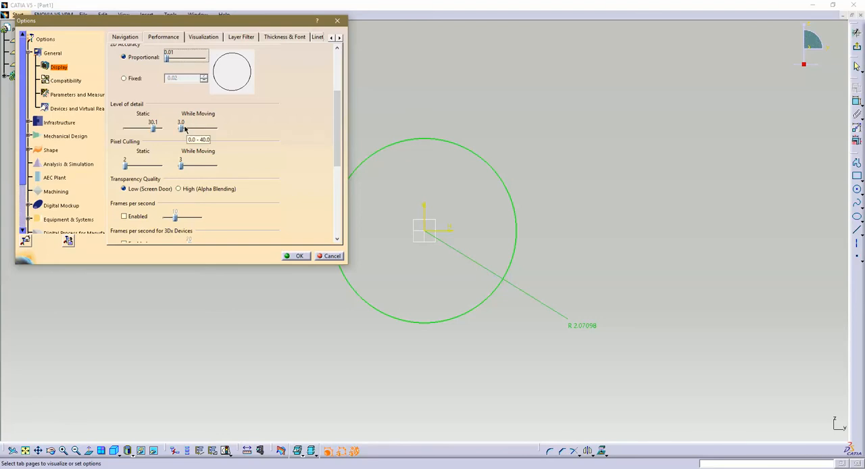
{"action": "mouse_move", "coordinate": [188, 187]}
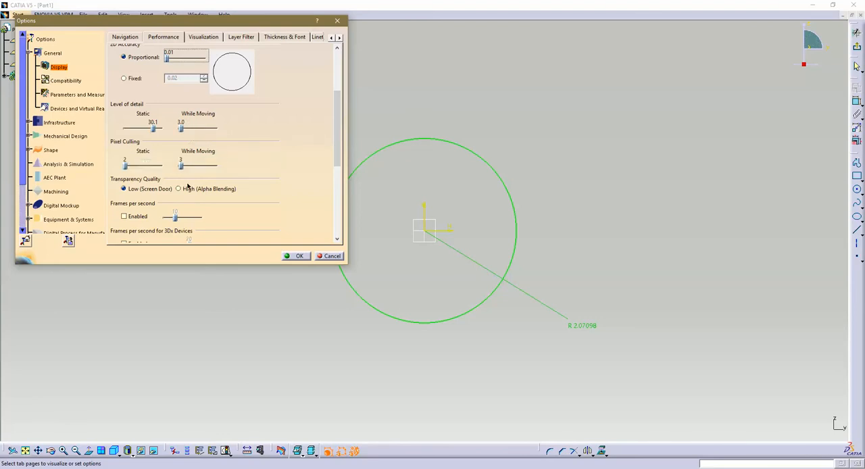
{"action": "left_click", "coordinate": [179, 188]}
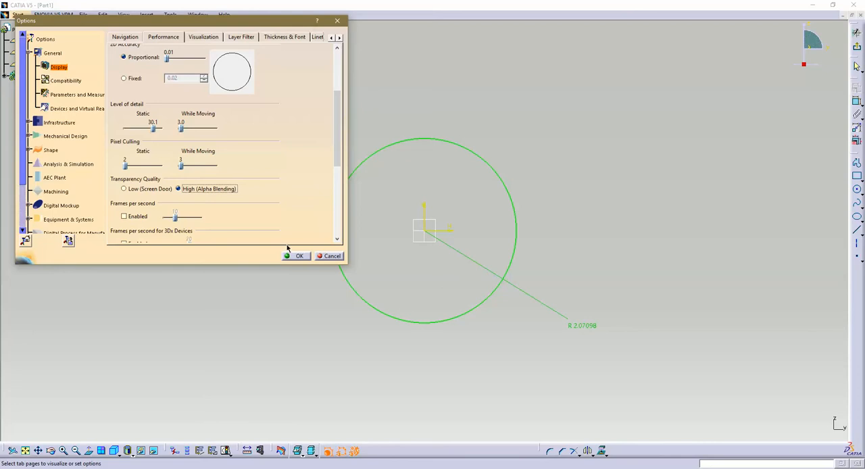
{"action": "mouse_move", "coordinate": [153, 129]}
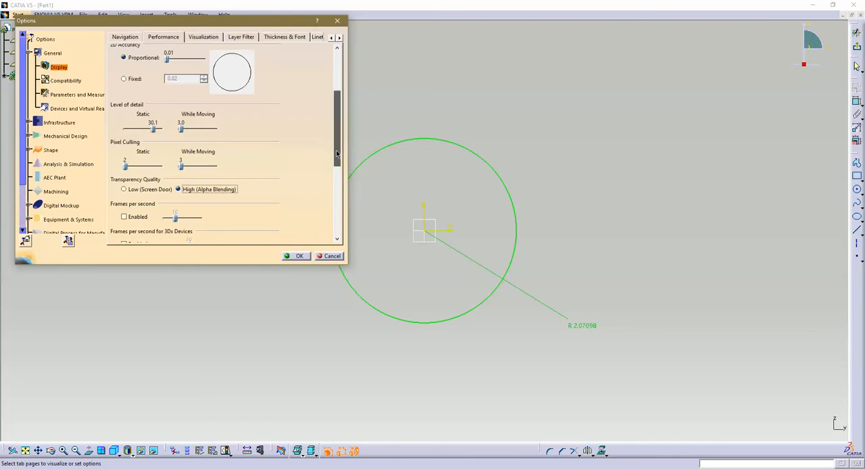
{"action": "scroll", "scroll_direction": "down", "scroll_amount": 3}
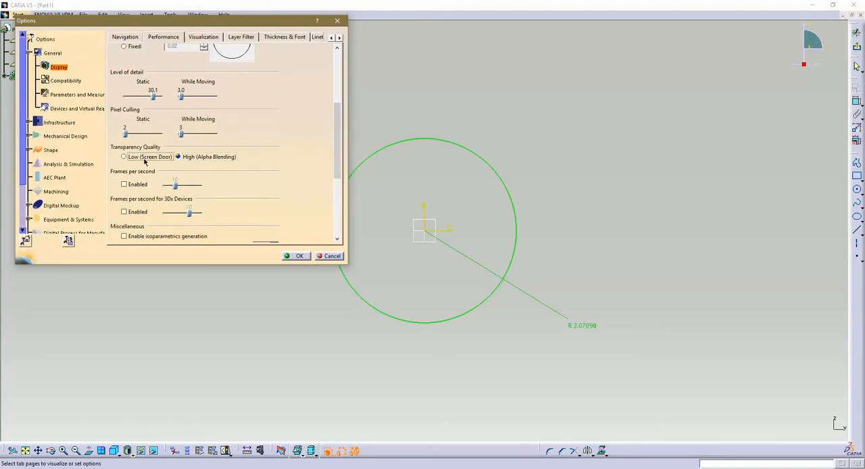
{"action": "left_click", "coordinate": [178, 157]}
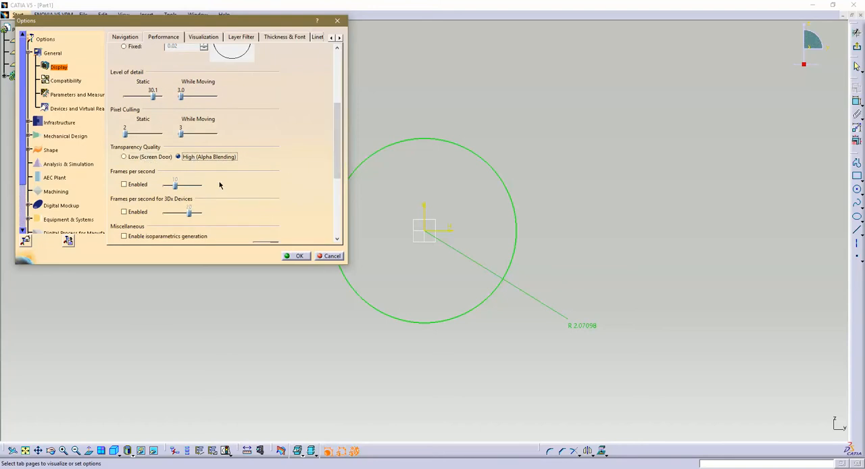
{"action": "mouse_move", "coordinate": [226, 188]}
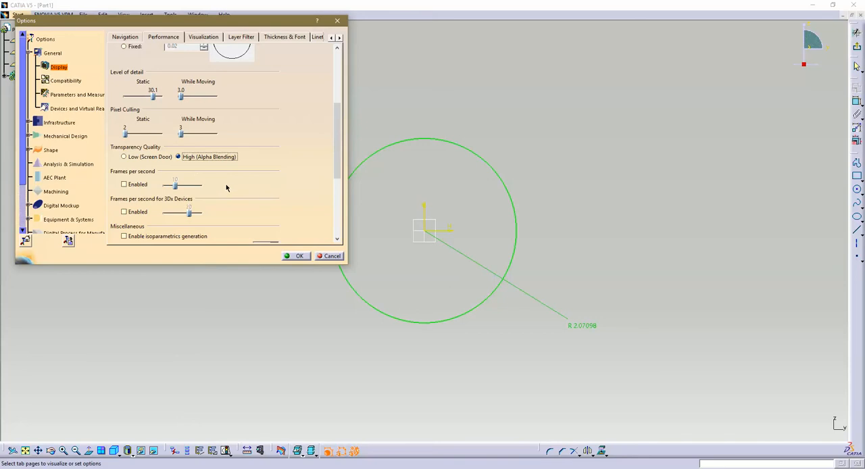
{"action": "mouse_move", "coordinate": [142, 149]}
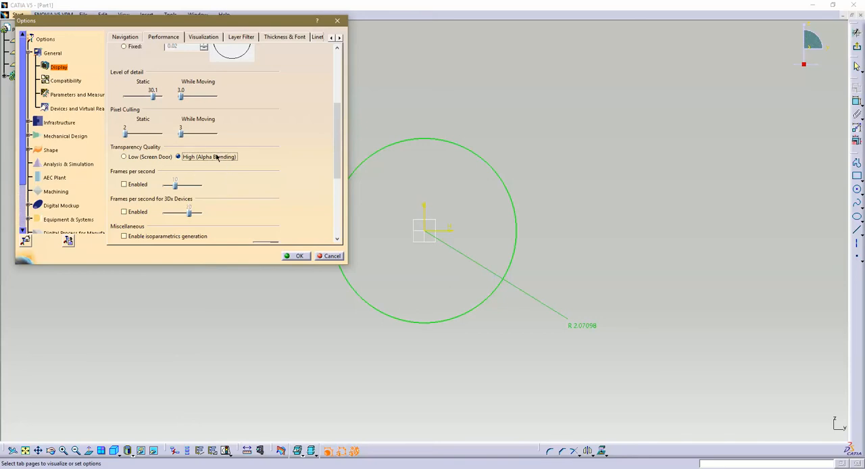
{"action": "mouse_move", "coordinate": [268, 181]}
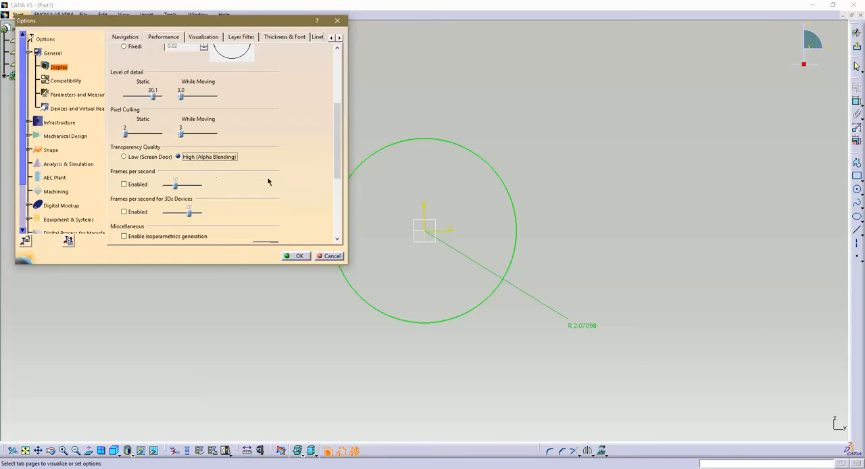
{"action": "scroll", "scroll_direction": "down", "scroll_amount": 3}
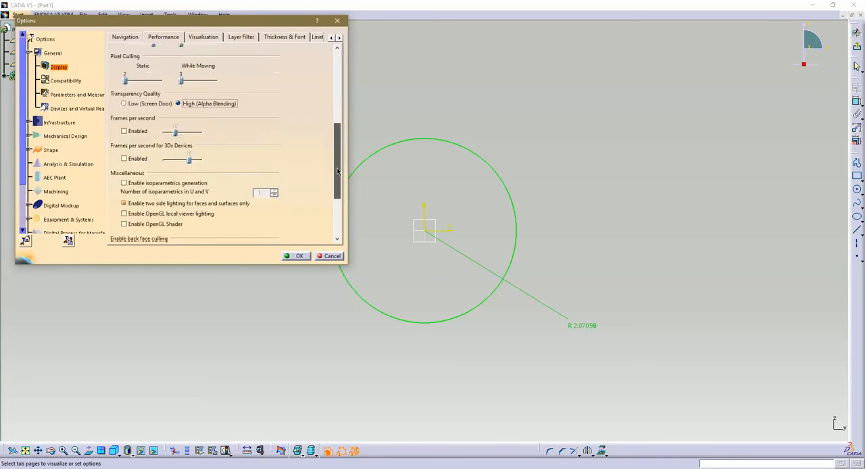
{"action": "scroll", "scroll_direction": "down", "scroll_amount": 3}
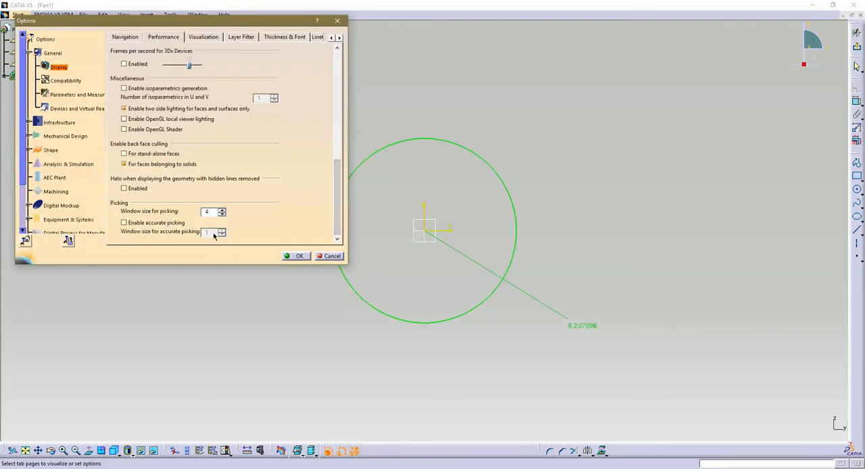
{"action": "mouse_move", "coordinate": [427, 236]}
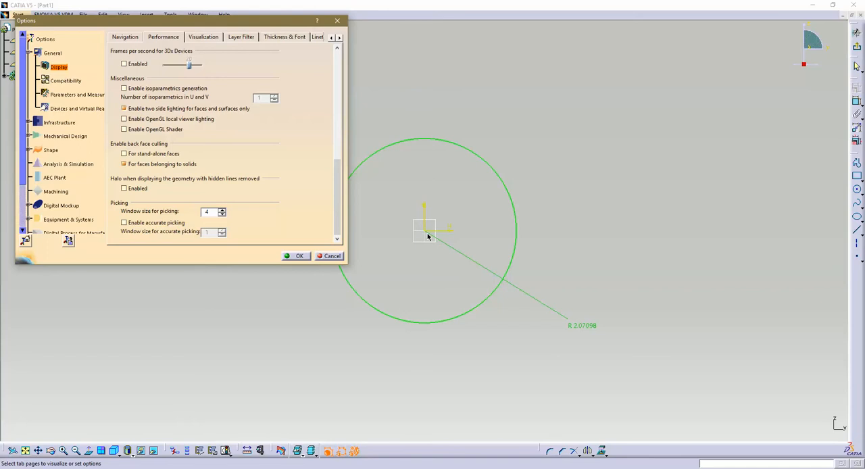
{"action": "mouse_move", "coordinate": [133, 183]}
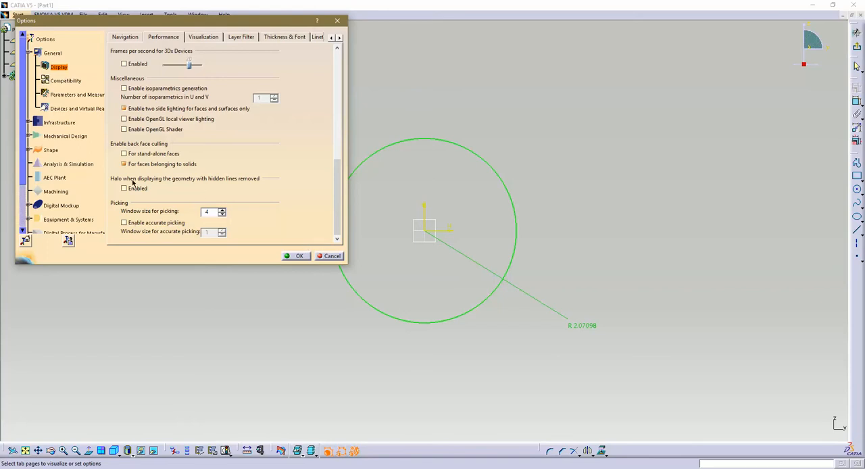
{"action": "mouse_move", "coordinate": [304, 48]}
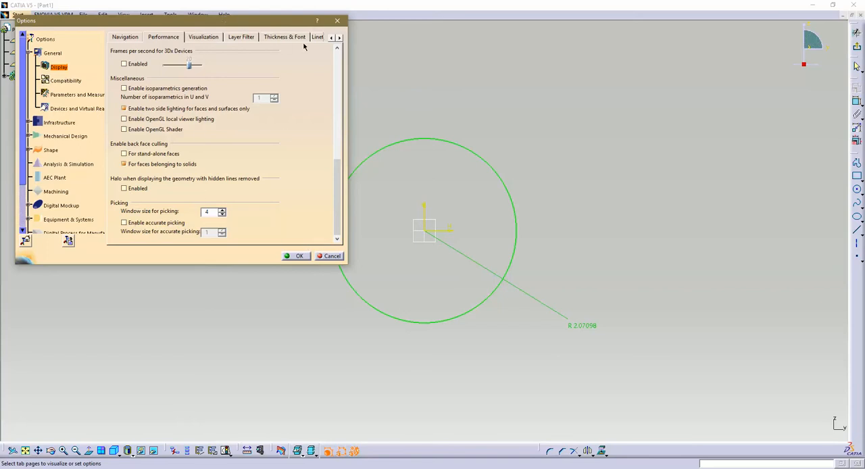
- Scroll the Display tabs to view Visualization colours and the numbered Linetype list
{"action": "left_click", "coordinate": [339, 37]}
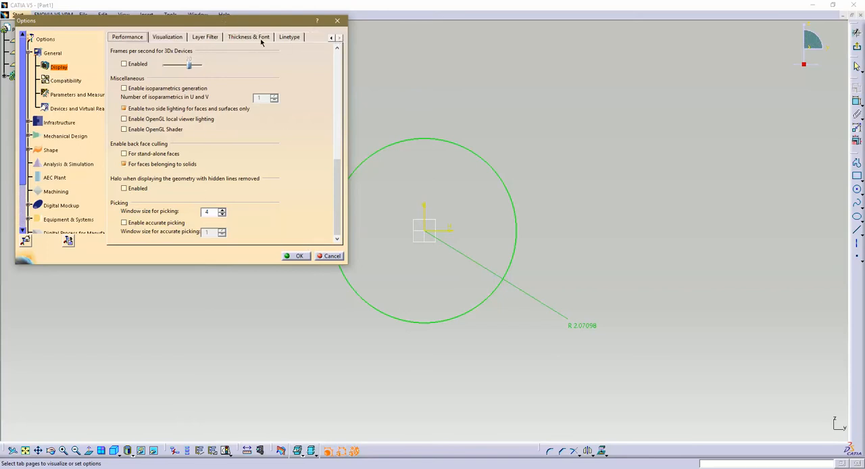
{"action": "left_click", "coordinate": [167, 37]}
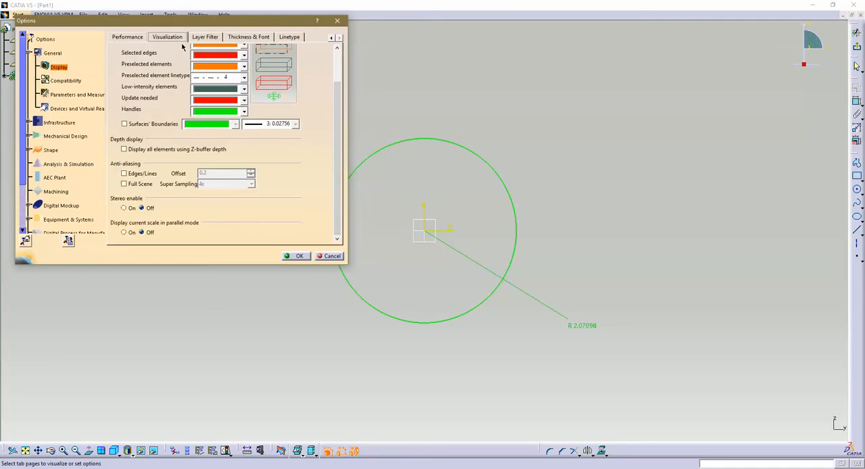
{"action": "mouse_move", "coordinate": [300, 120]}
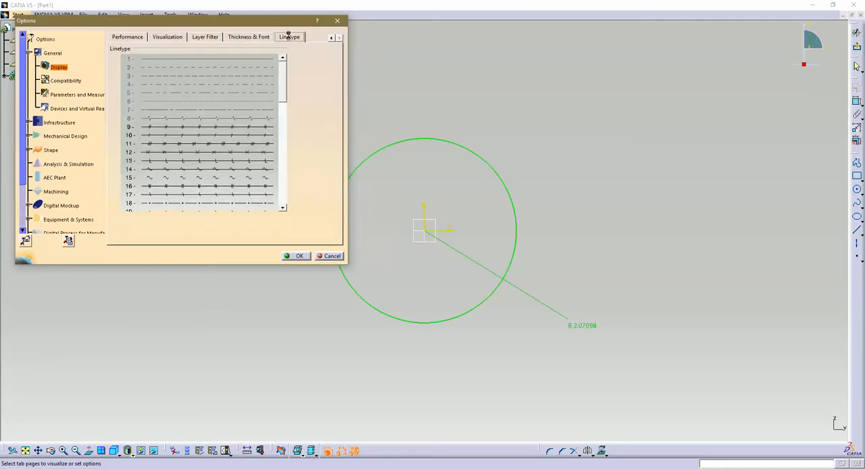
{"action": "scroll", "scroll_direction": "down", "scroll_amount": 3}
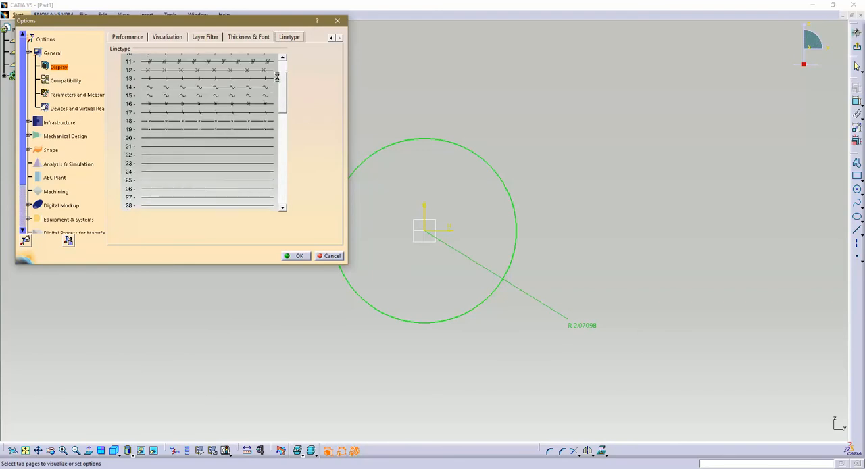
{"action": "scroll", "scroll_direction": "up", "scroll_amount": 3}
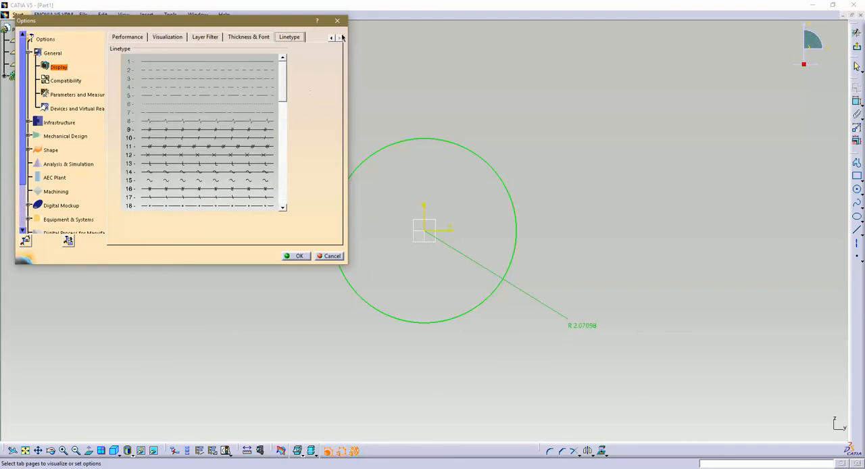
{"action": "left_click", "coordinate": [331, 37]}
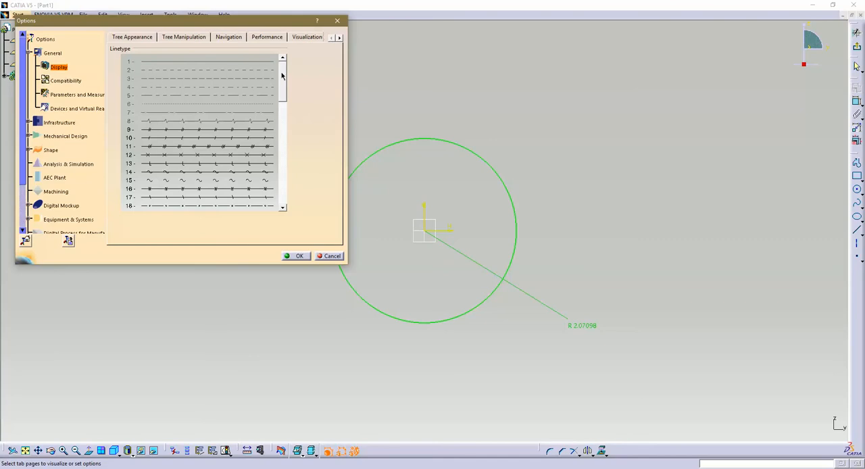
- Close the Options dialog to return to the Part1 workspace
{"action": "left_click", "coordinate": [282, 70]}
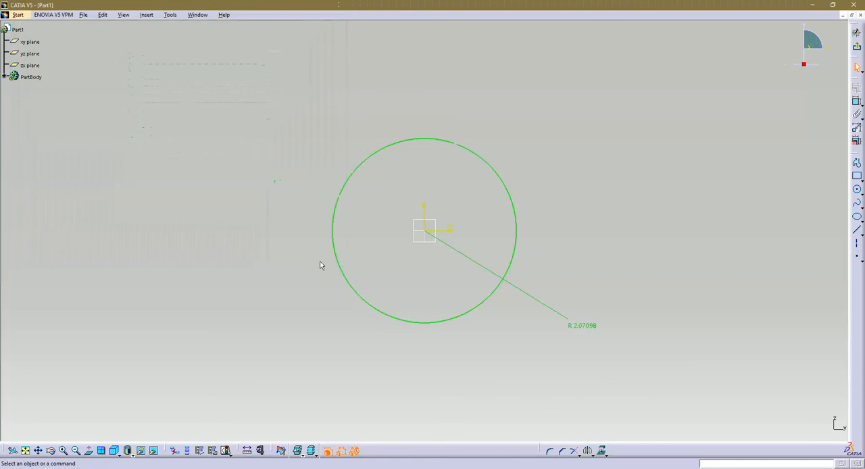
{"action": "mouse_move", "coordinate": [382, 98]}
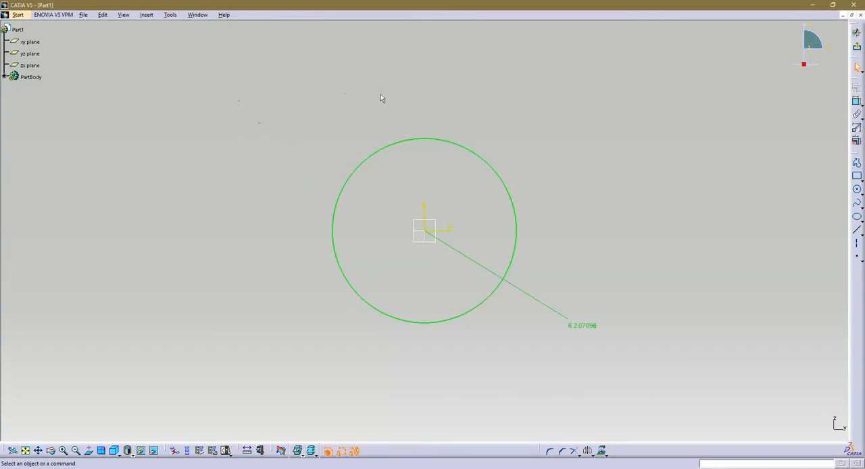
{"action": "mouse_move", "coordinate": [235, 181]}
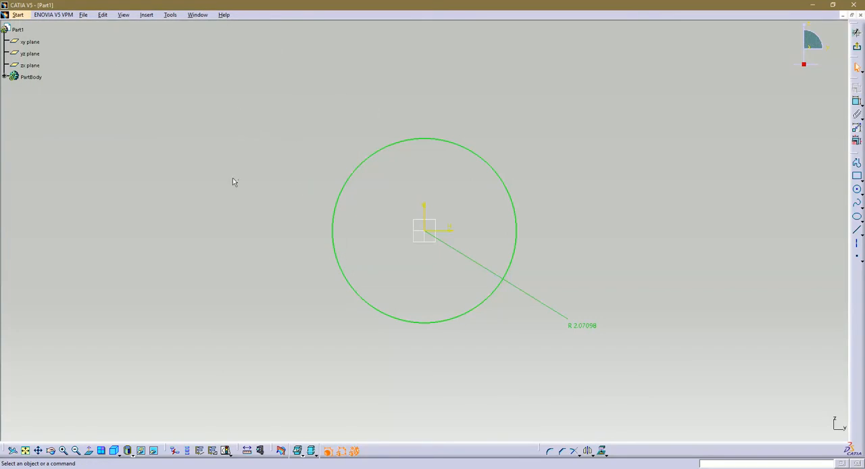
{"action": "mouse_move", "coordinate": [225, 185]}
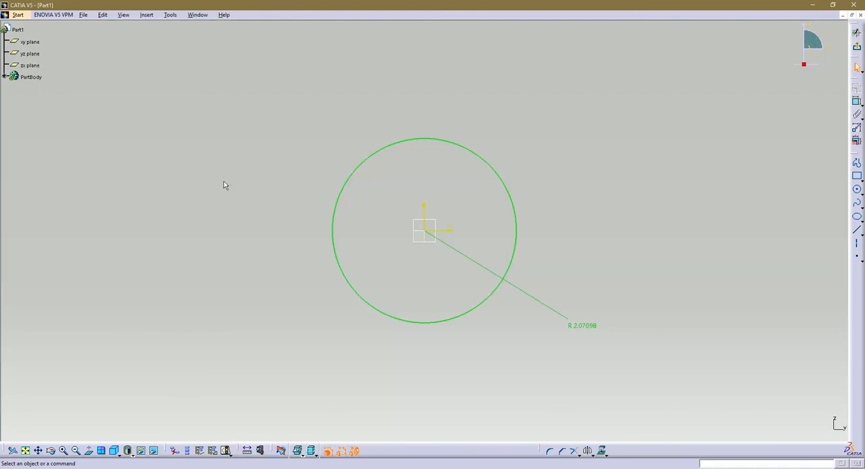
{"action": "mouse_move", "coordinate": [204, 180]}
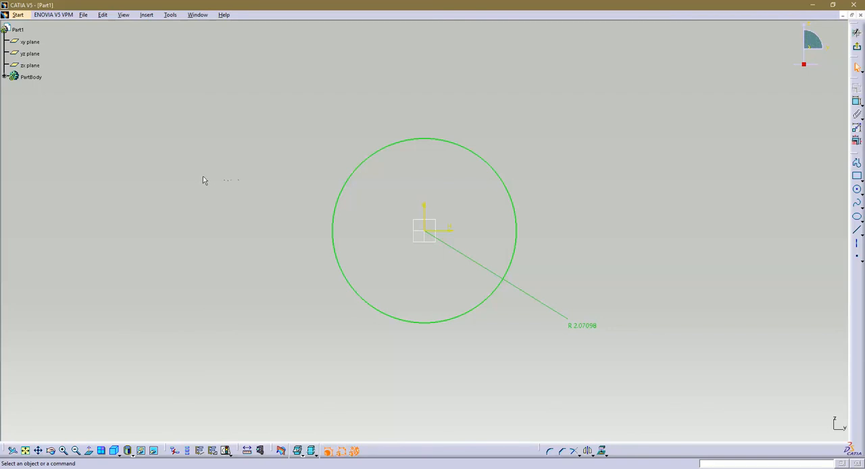
{"action": "mouse_move", "coordinate": [133, 143]}
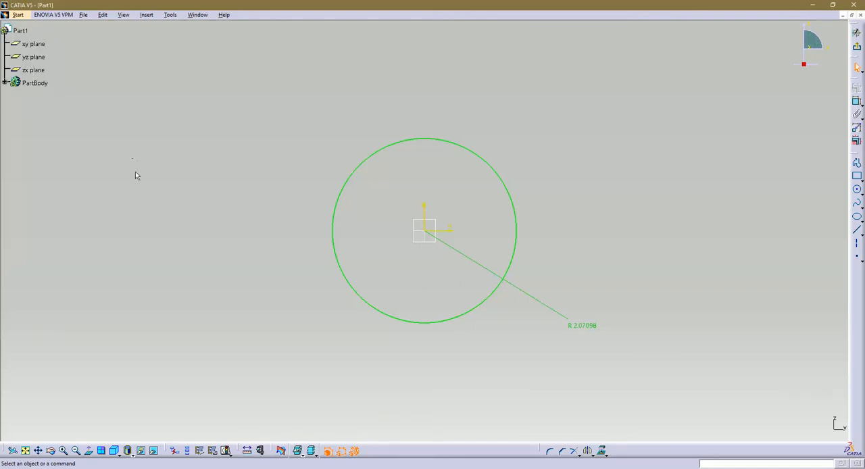
{"action": "mouse_move", "coordinate": [137, 169]}
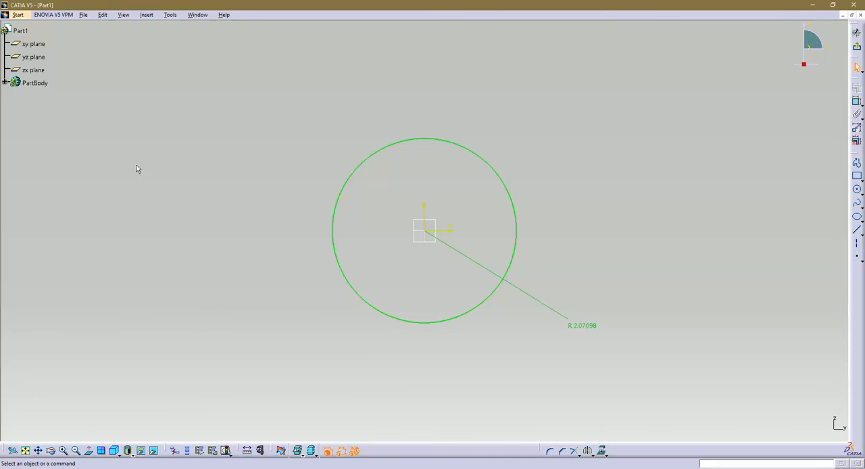
{"action": "mouse_move", "coordinate": [223, 181]}
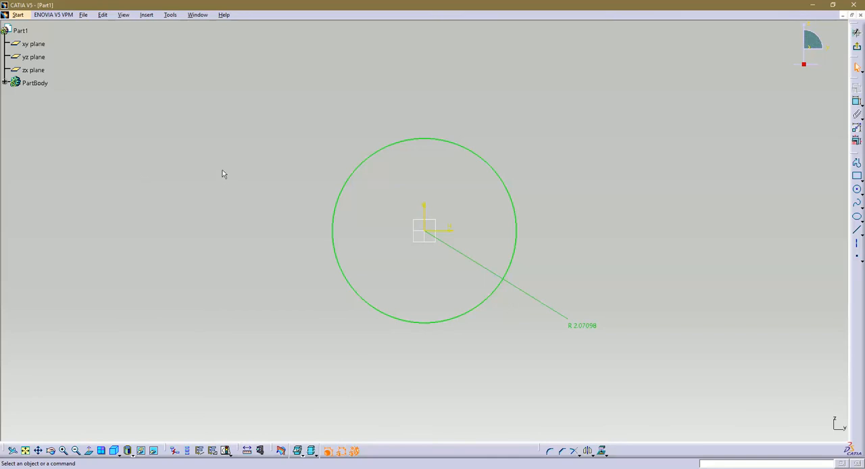
{"action": "mouse_move", "coordinate": [215, 181]}
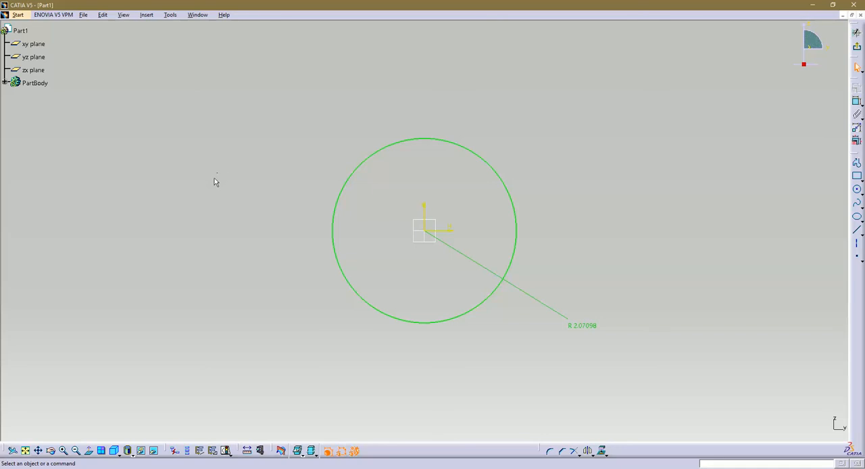
{"action": "mouse_move", "coordinate": [215, 180]}
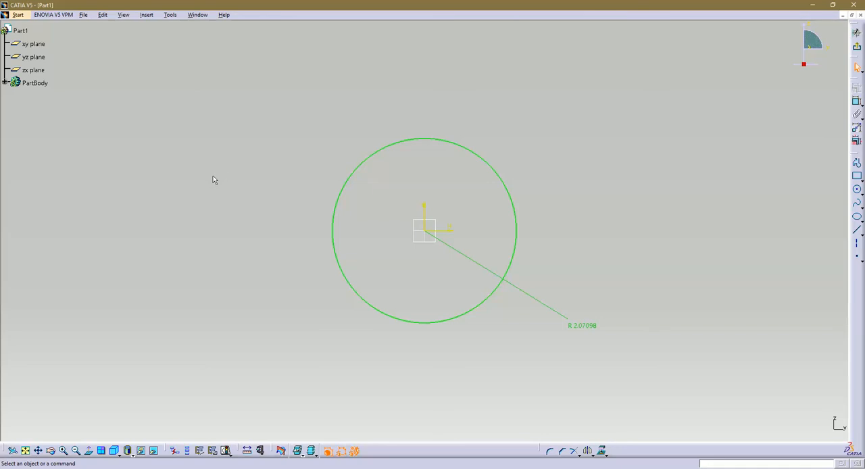